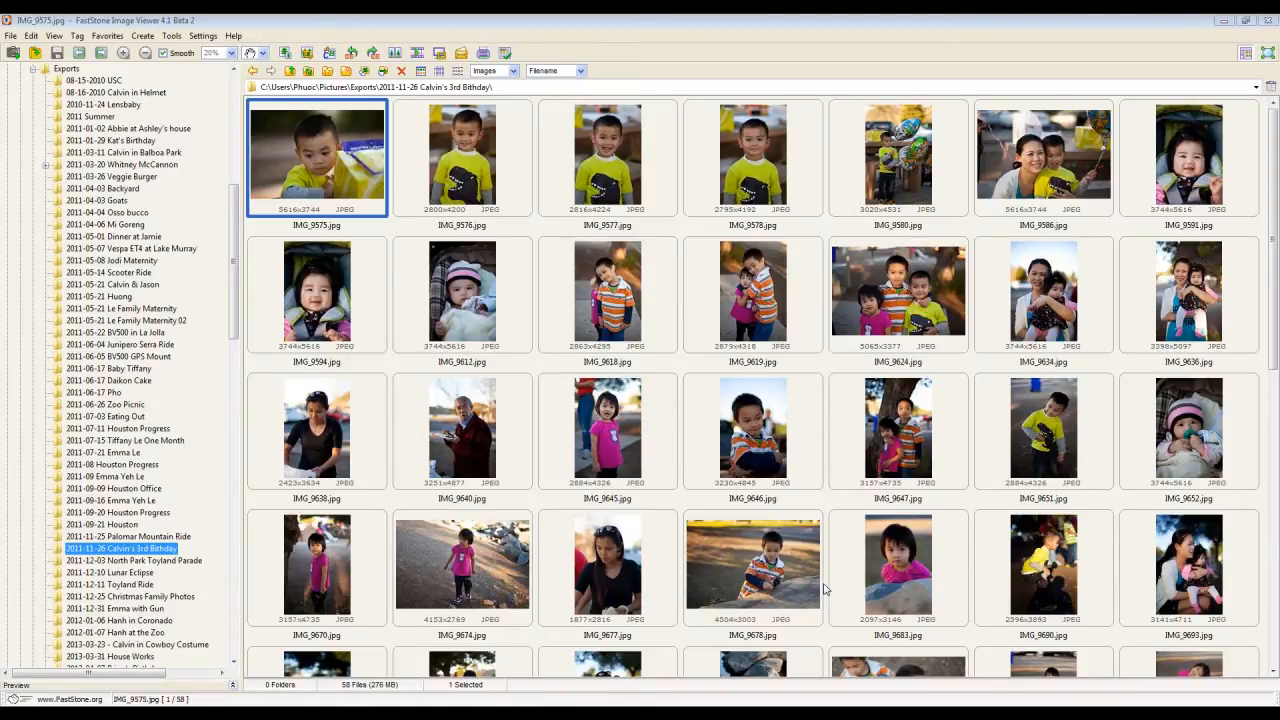
pyautogui.moveTo(664, 512)
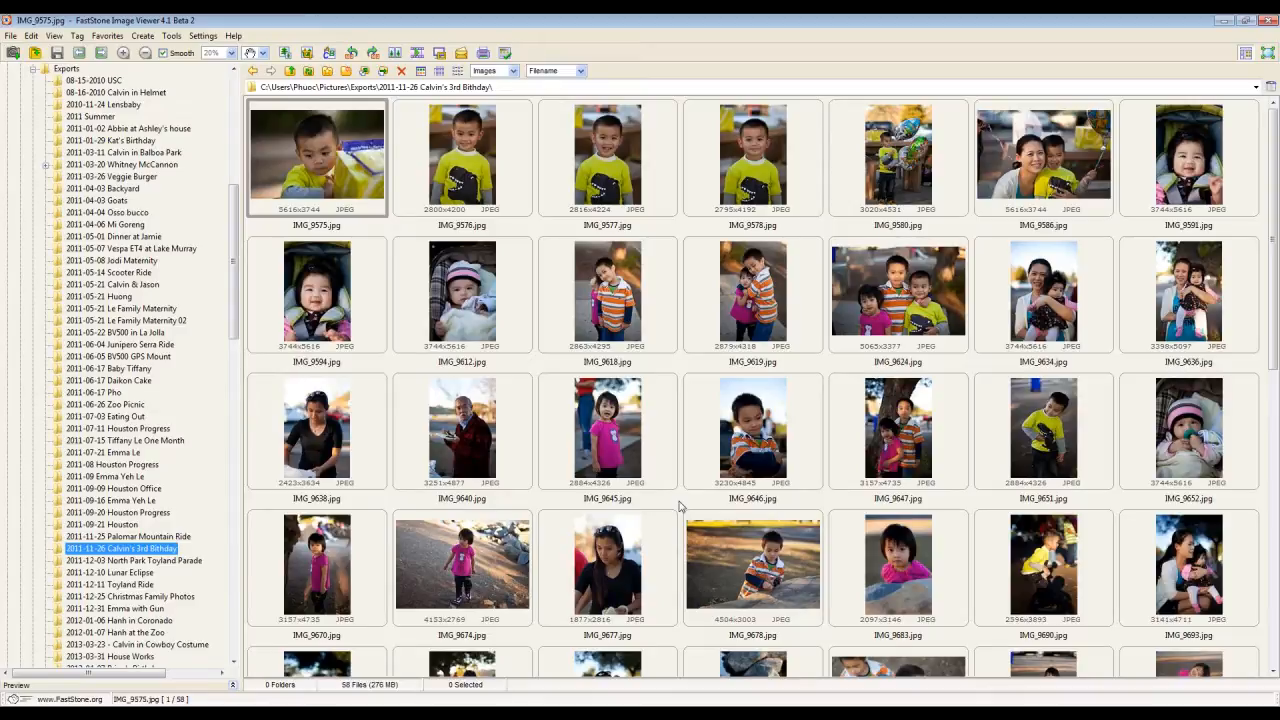
# - Select the 23 birthday photos ending with the cake picture and reach the Create menu
pyautogui.scroll(-3)
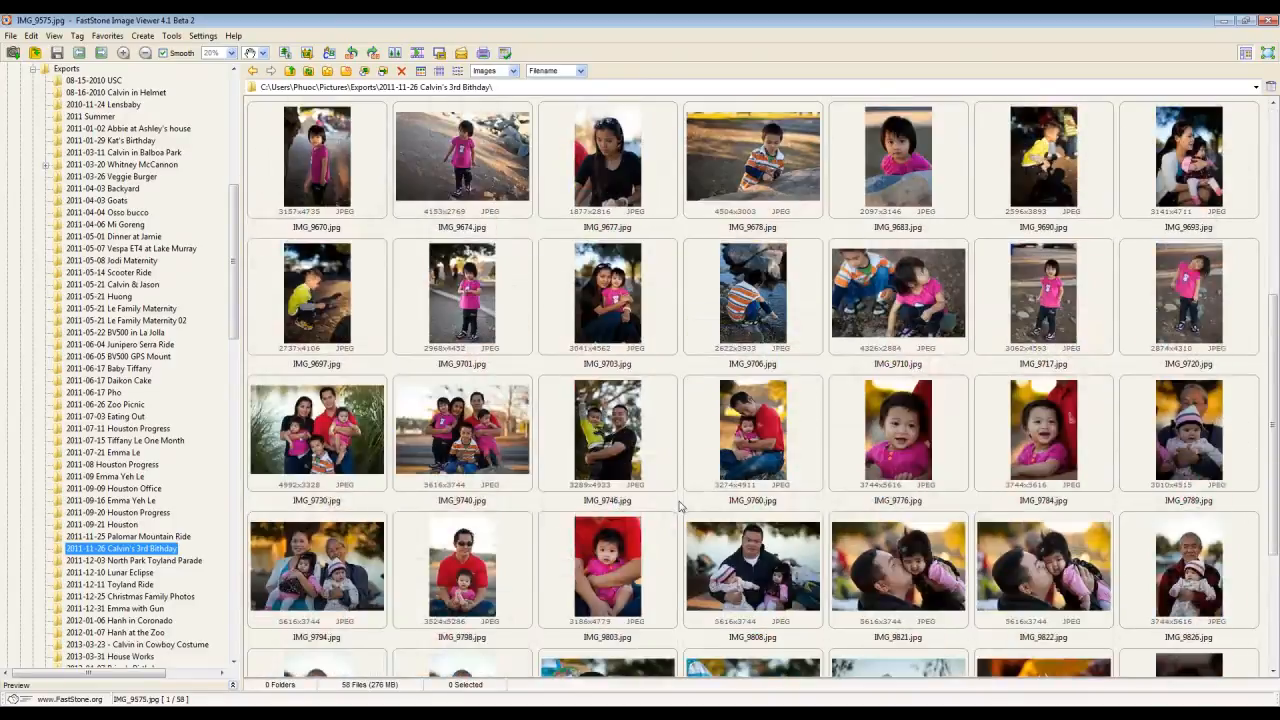
pyautogui.scroll(-3)
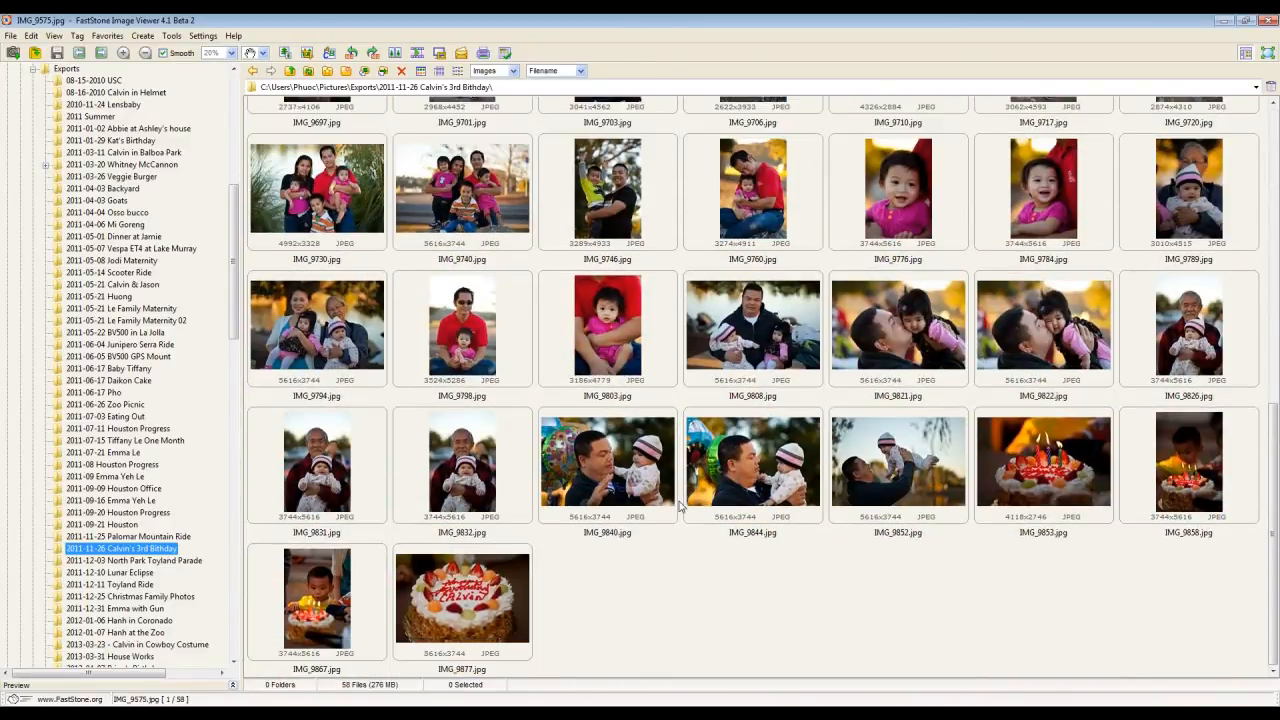
pyautogui.moveTo(680, 568)
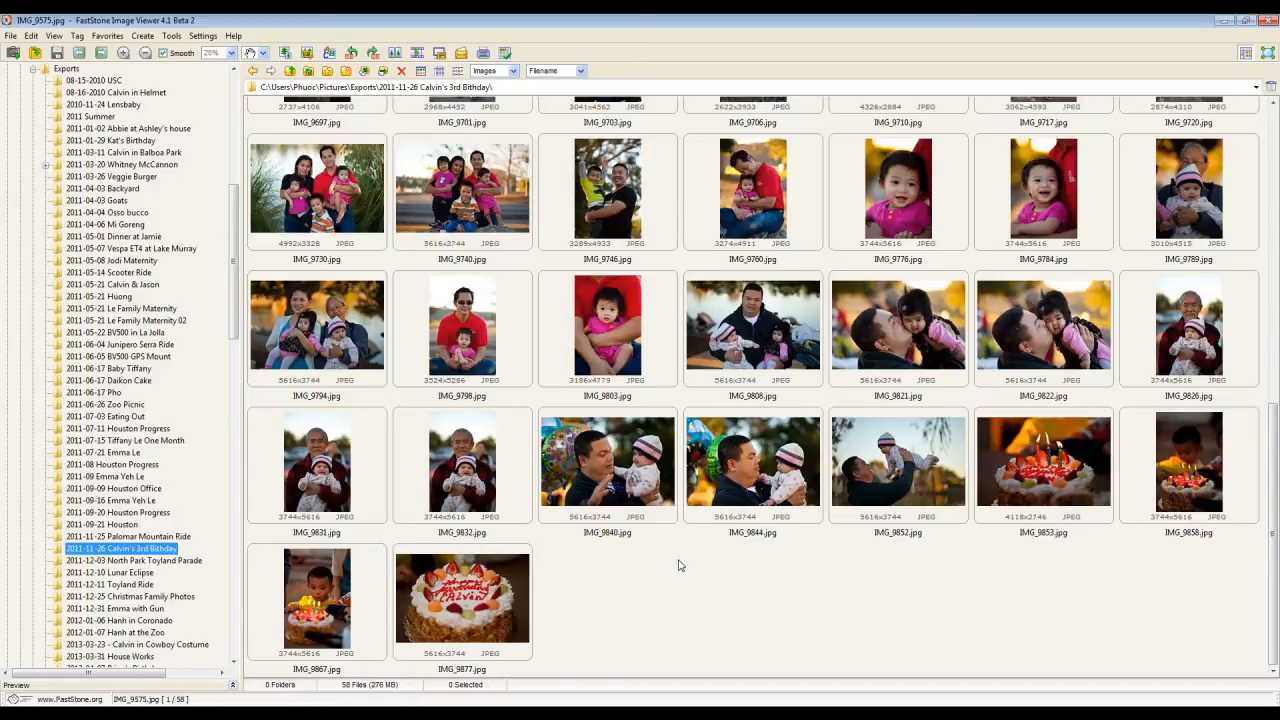
pyautogui.moveTo(648, 612)
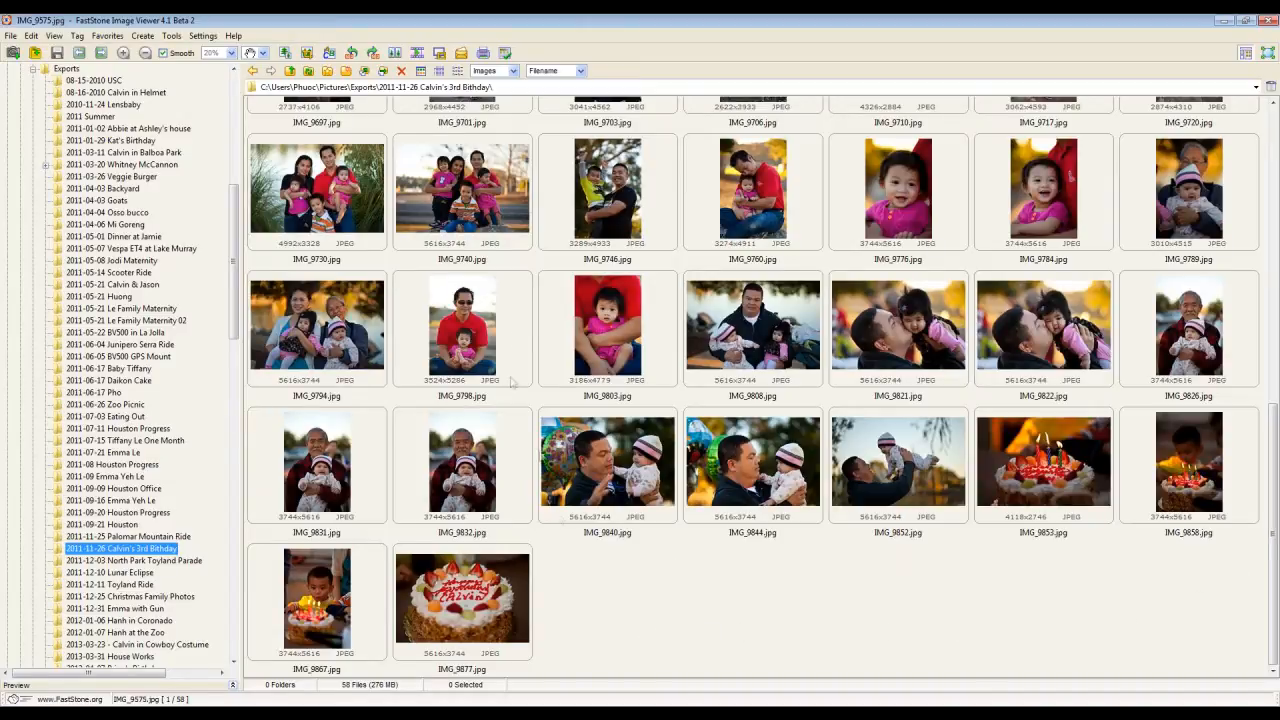
pyautogui.moveTo(540, 558)
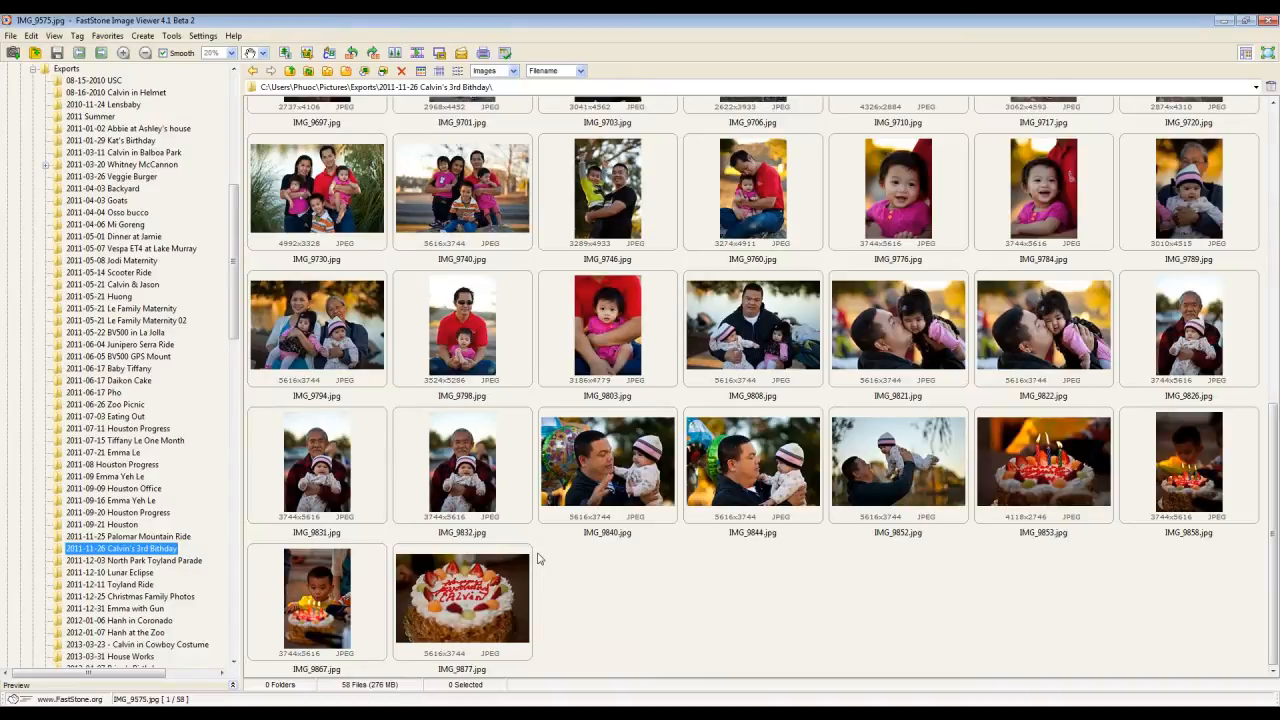
pyautogui.click(316, 190)
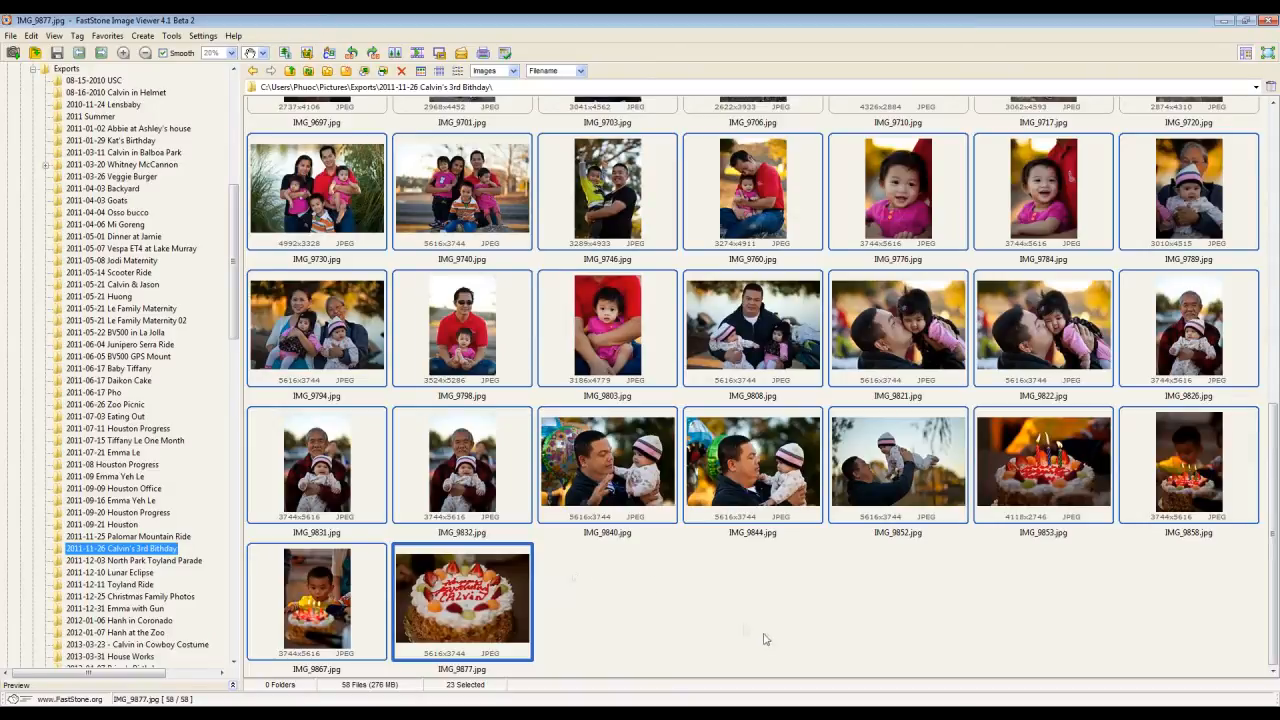
pyautogui.click(142, 36)
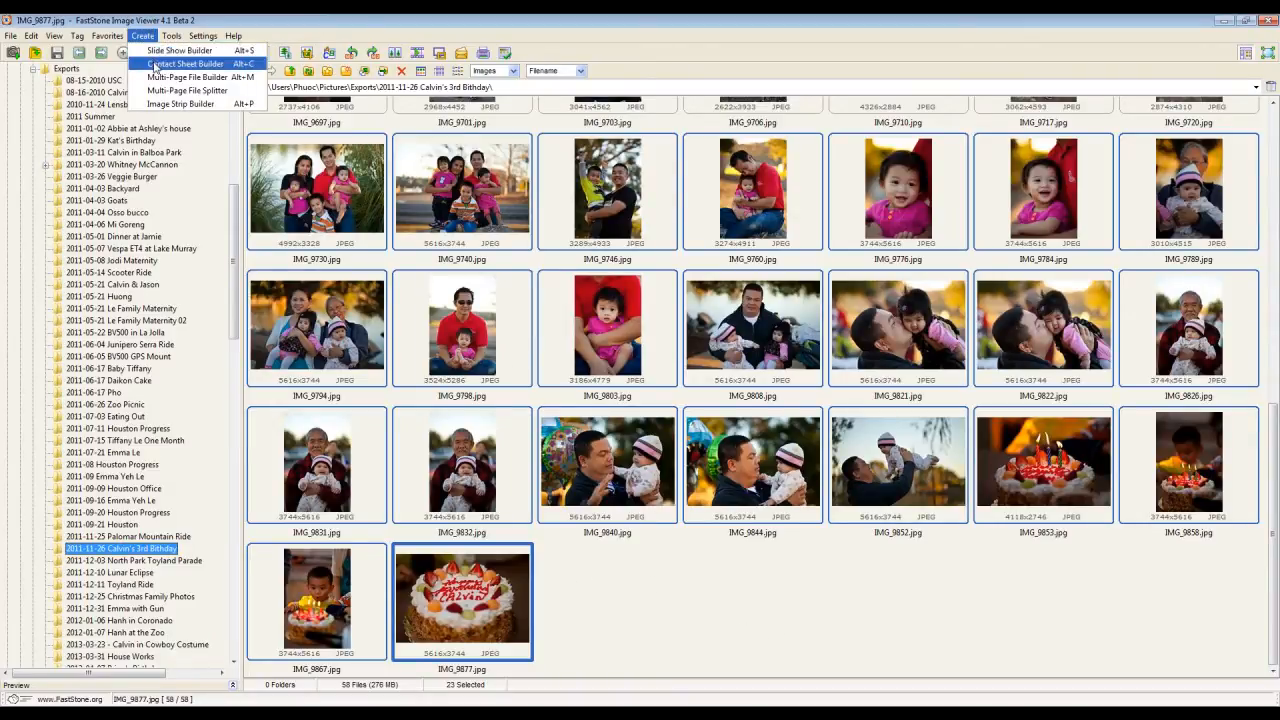
# - Launch the Contact Sheet Builder for the 23 photos, keeping JPEG output to the current folder
pyautogui.click(184, 62)
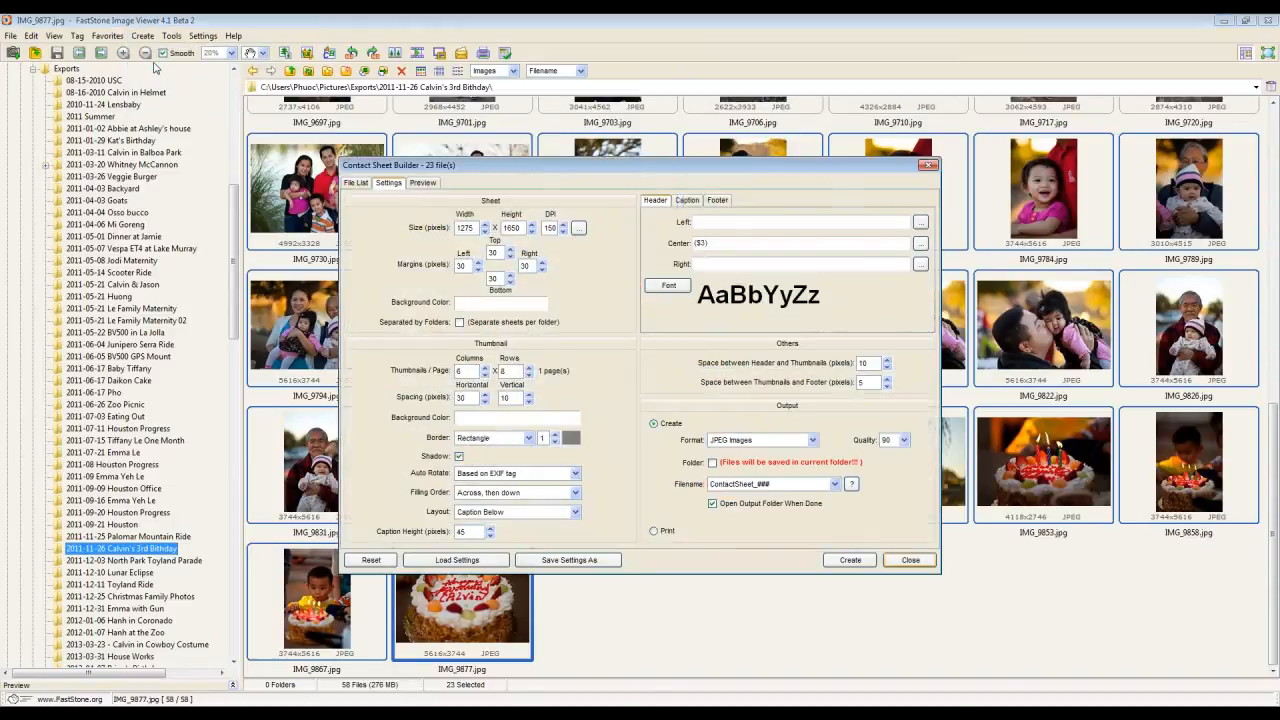
pyautogui.moveTo(944, 206)
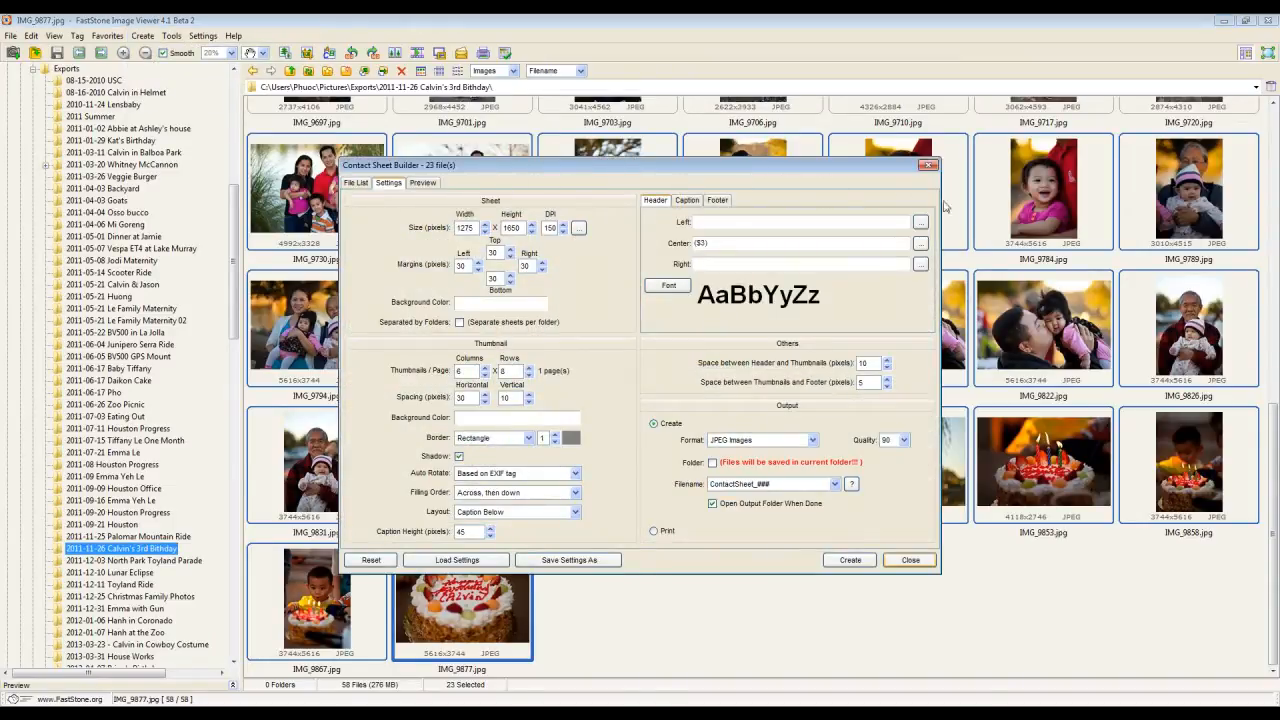
pyautogui.moveTo(778, 548)
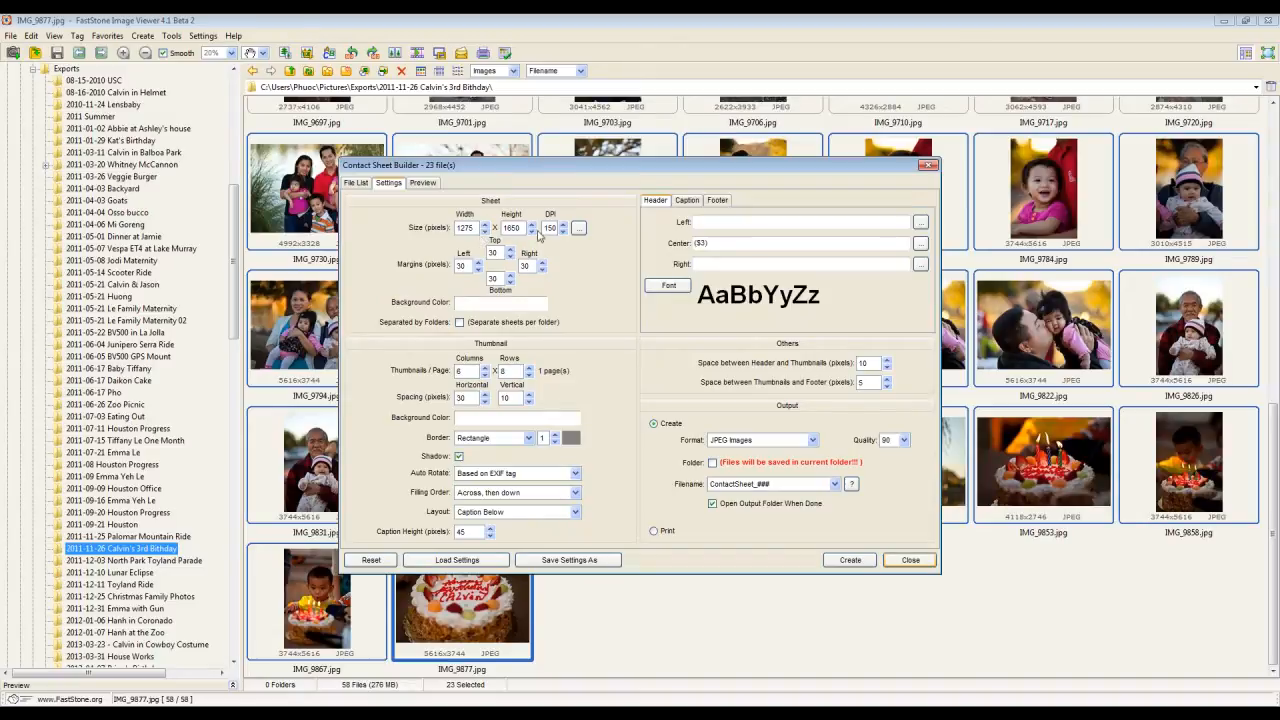
pyautogui.moveTo(618, 398)
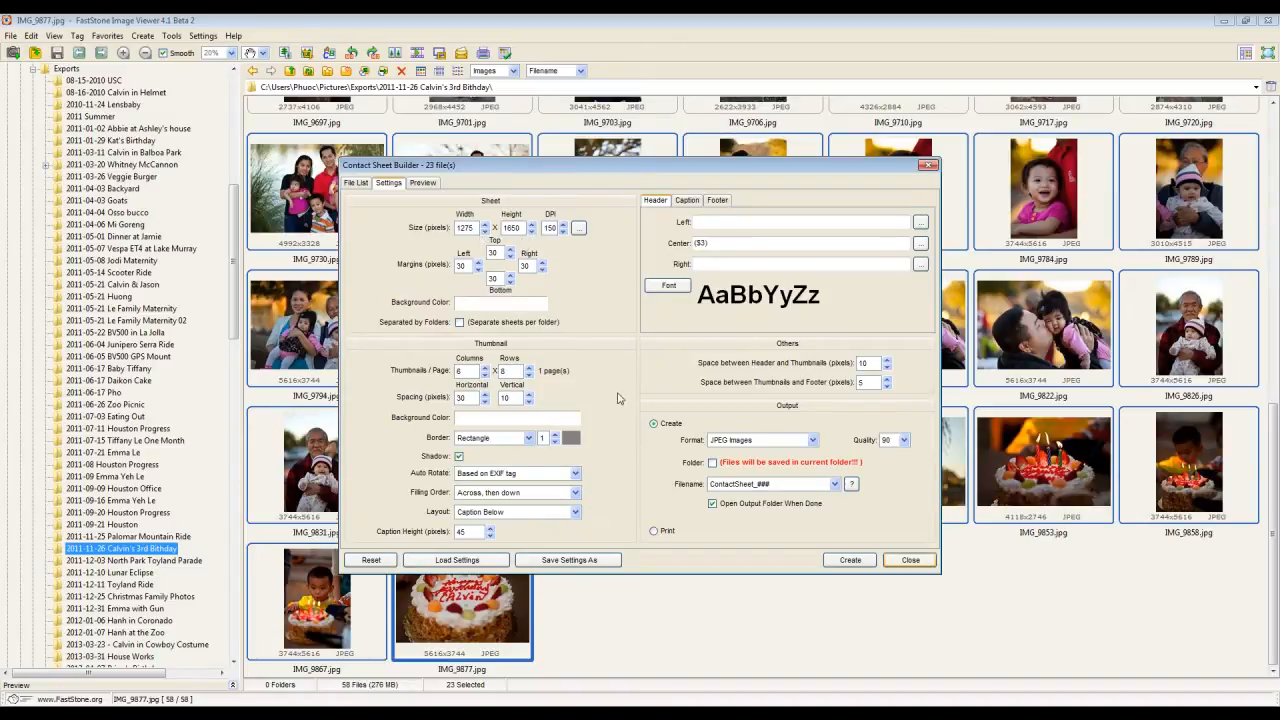
pyautogui.moveTo(616, 390)
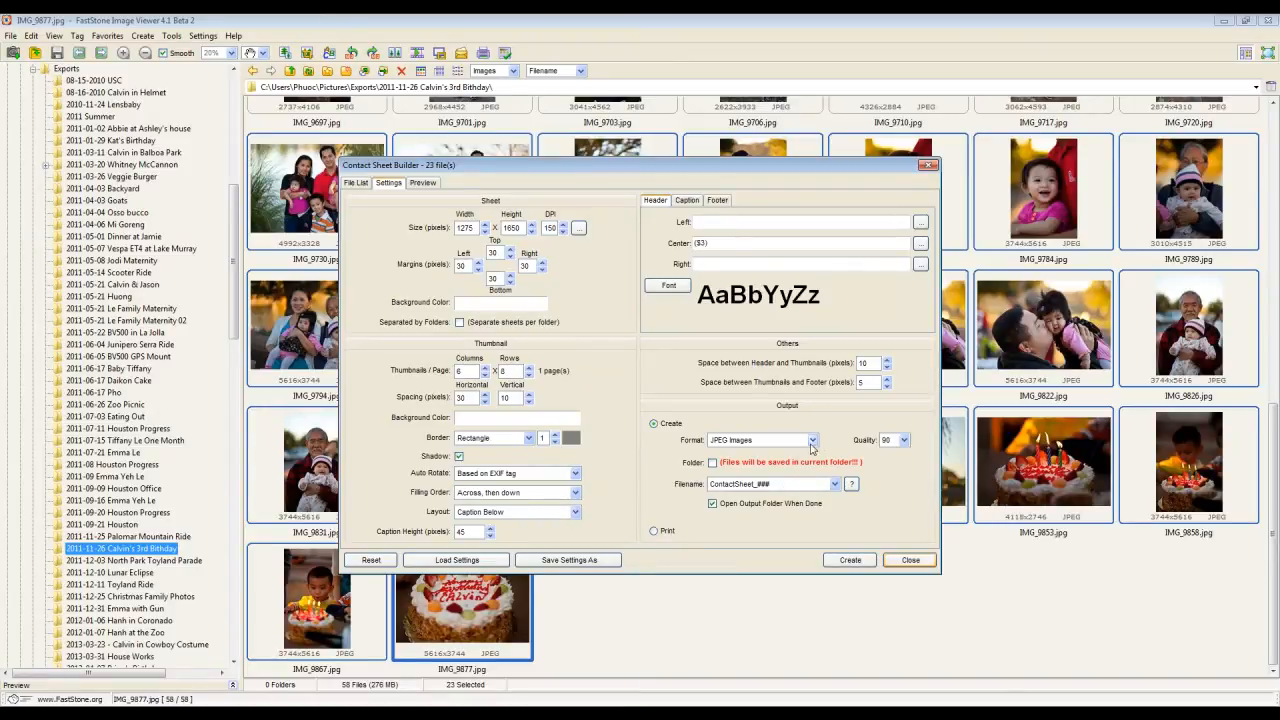
pyautogui.click(812, 440)
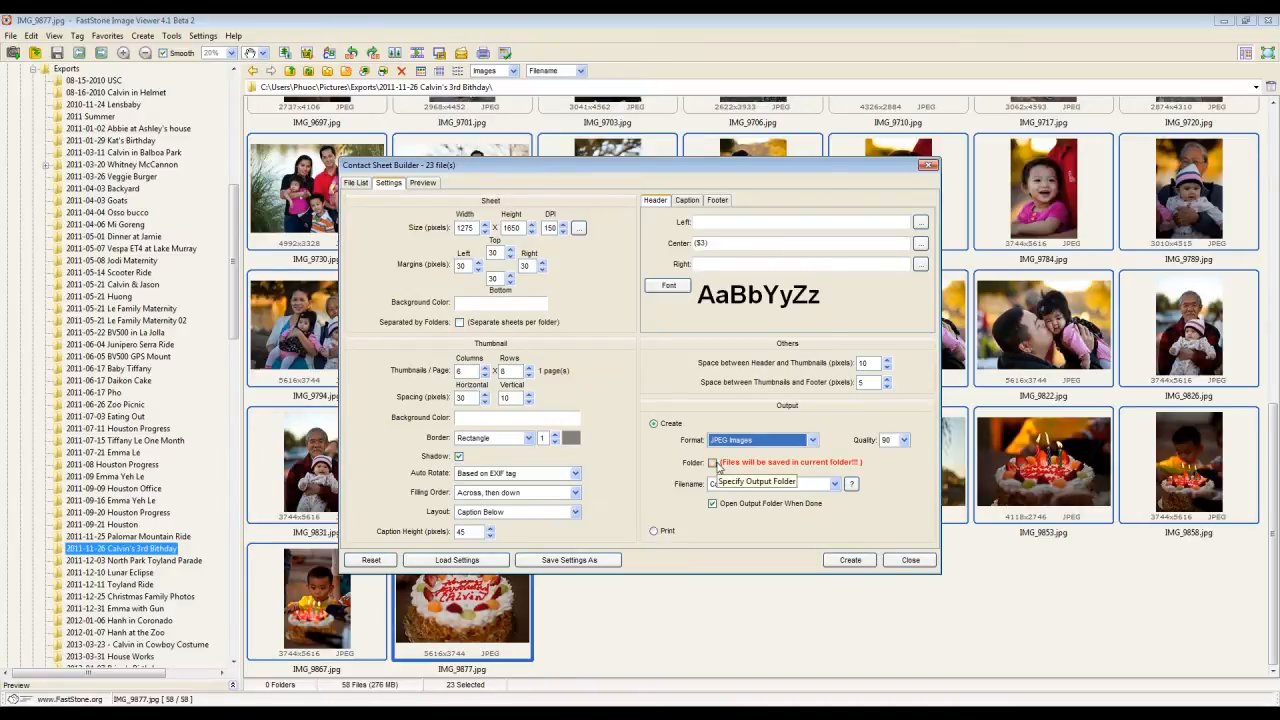
pyautogui.click(712, 462)
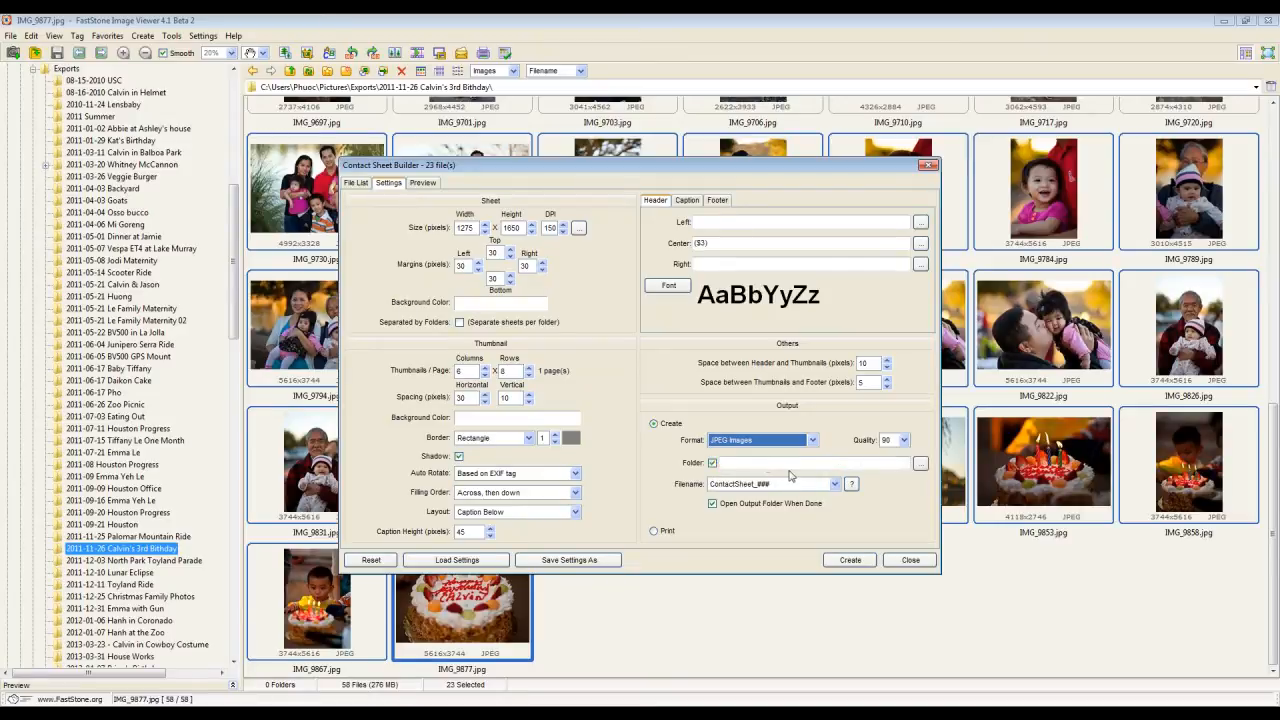
pyautogui.moveTo(920, 462)
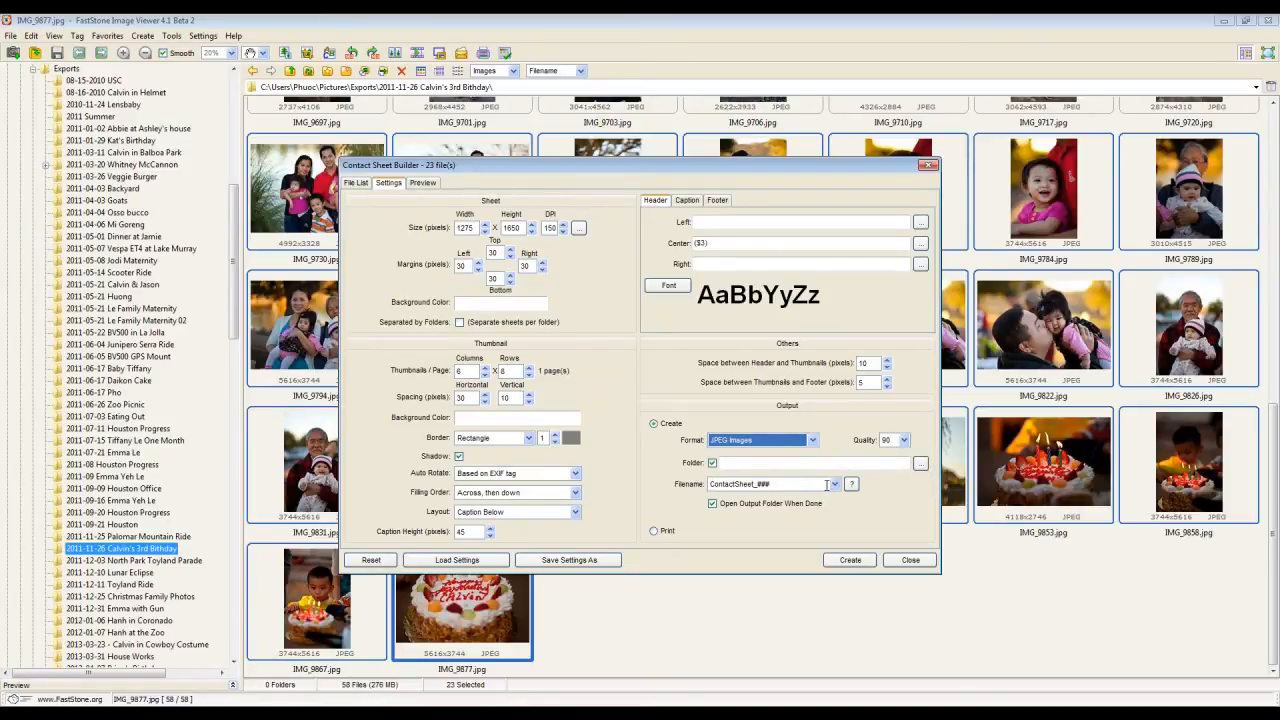
pyautogui.click(712, 462)
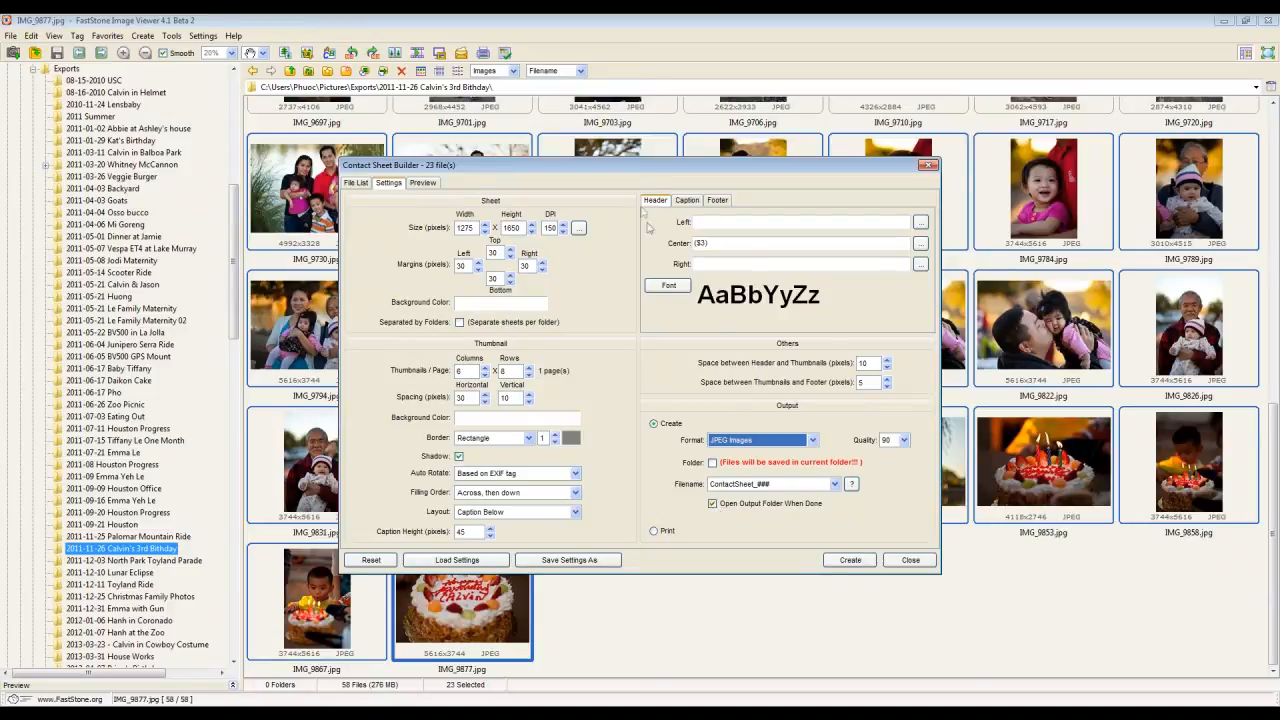
pyautogui.moveTo(1076, 590)
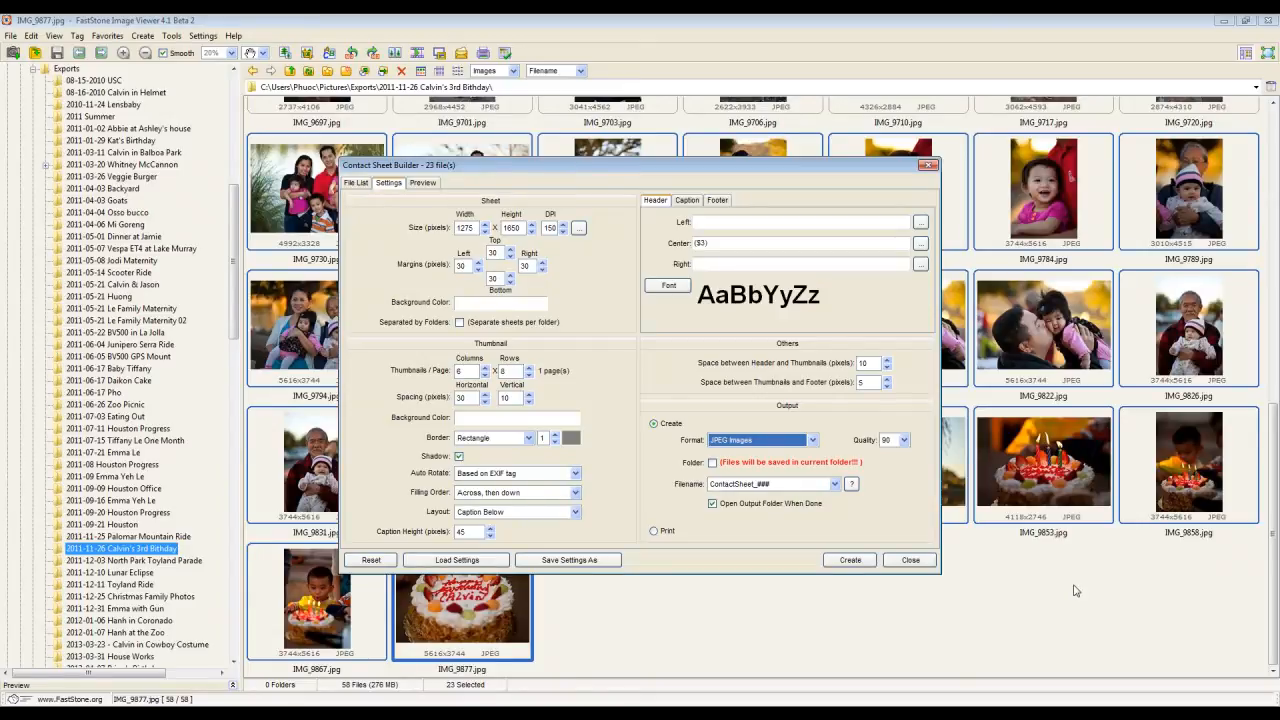
# - Disable opening the output folder afterward and adjust thumbnail columns, yielding 8 sheets
pyautogui.click(712, 504)
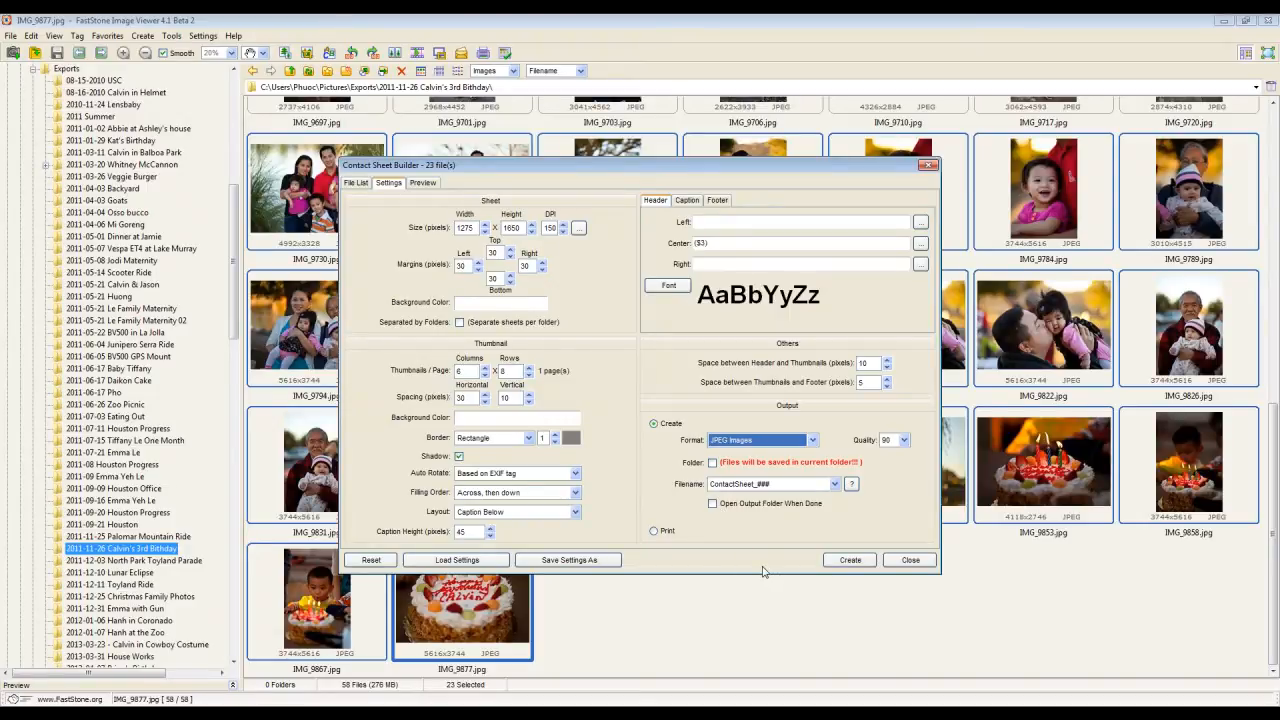
pyautogui.moveTo(570, 488)
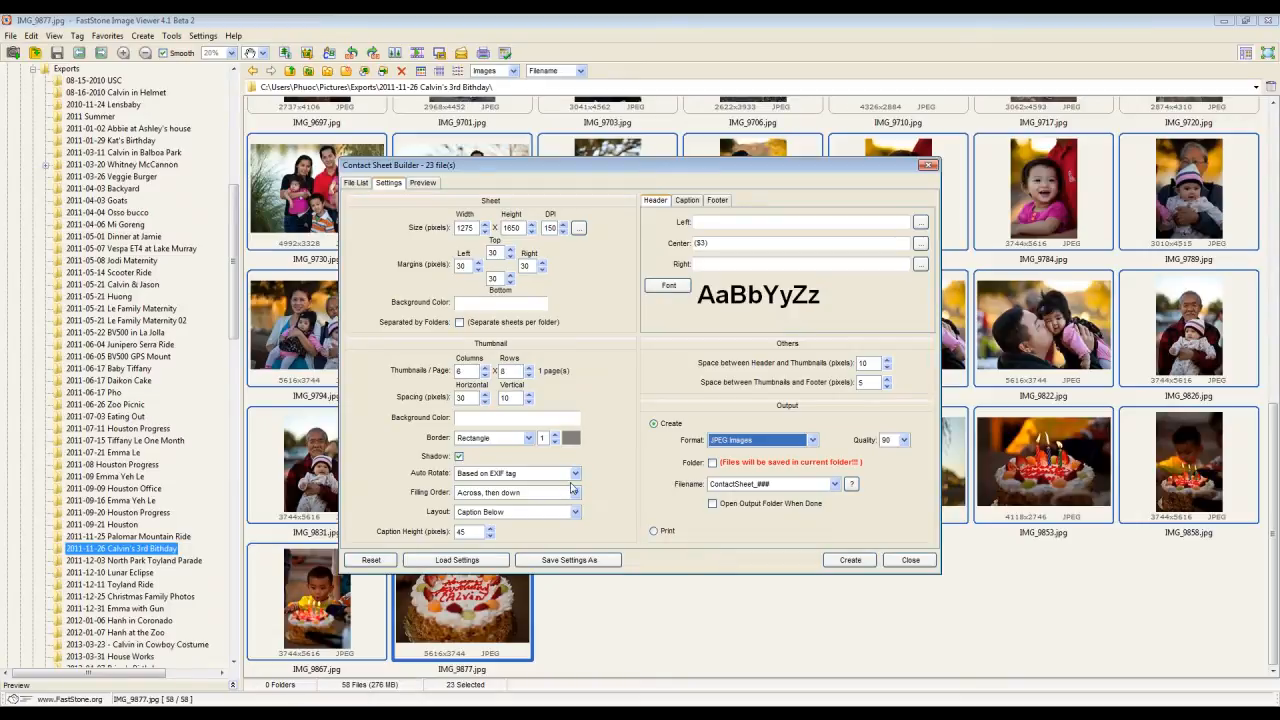
pyautogui.moveTo(604, 488)
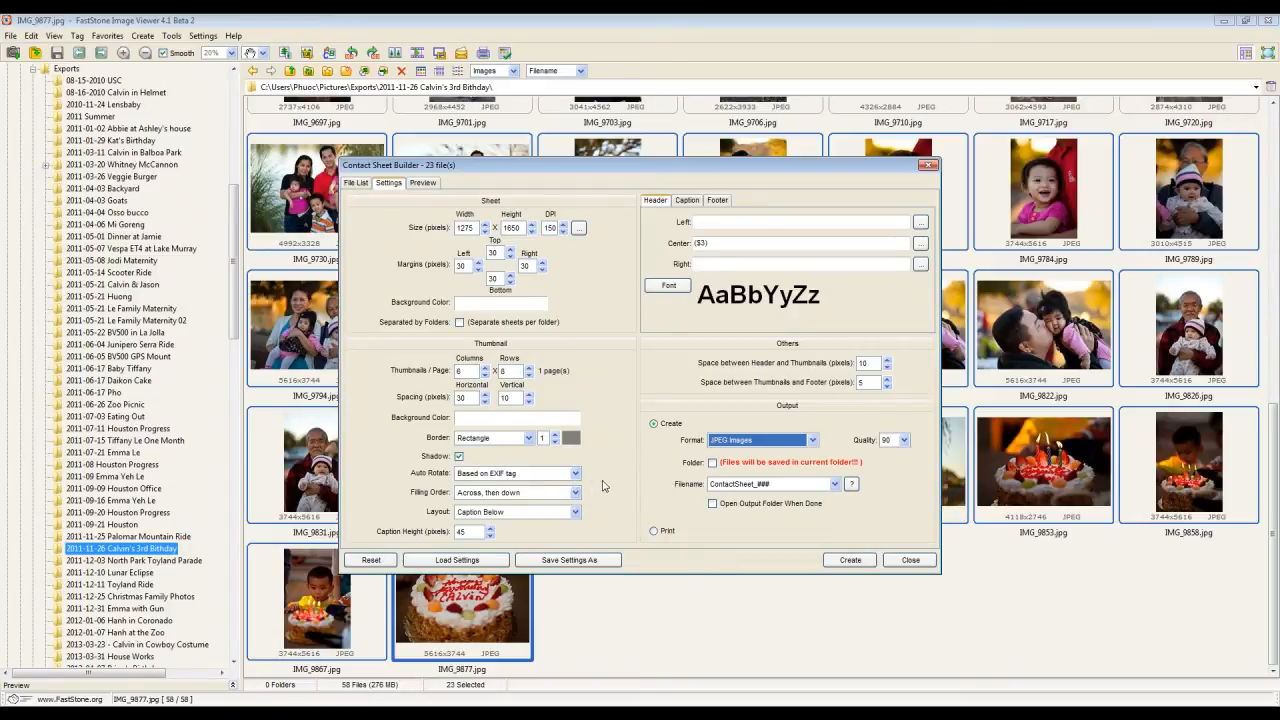
pyautogui.moveTo(616, 476)
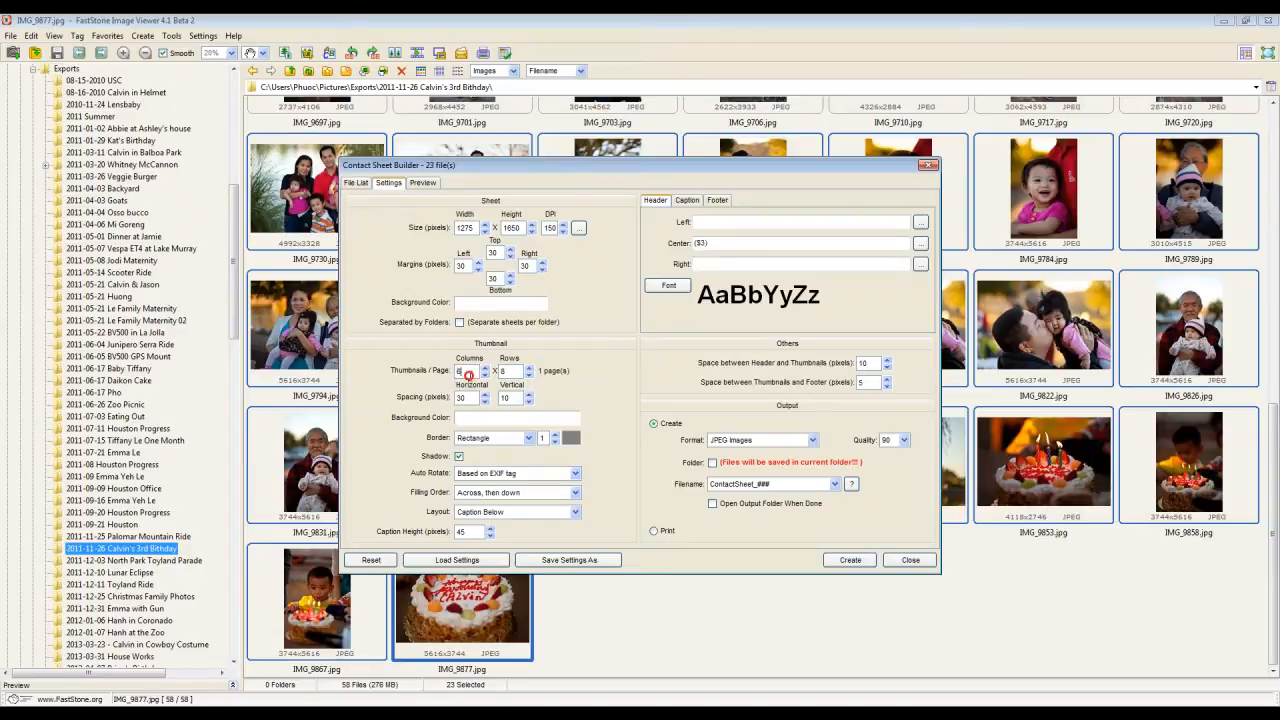
pyautogui.click(484, 374)
pyautogui.write('2')
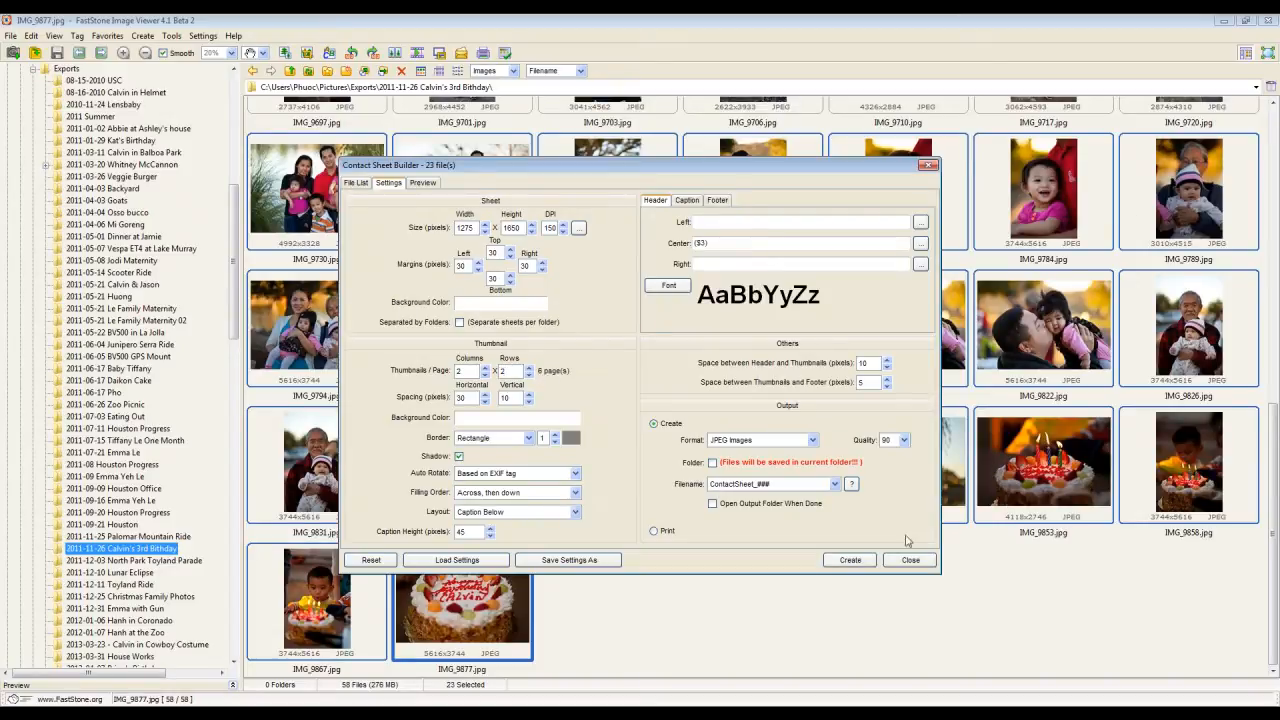
pyautogui.moveTo(836, 640)
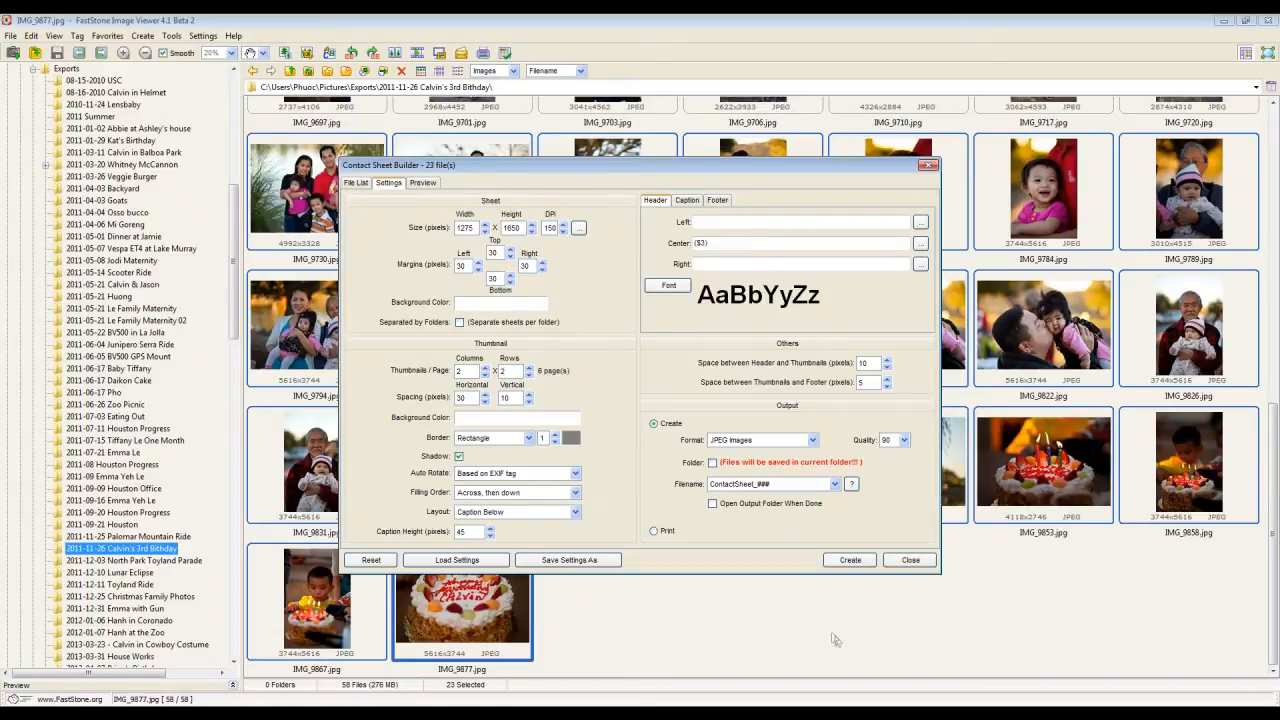
pyautogui.click(848, 560)
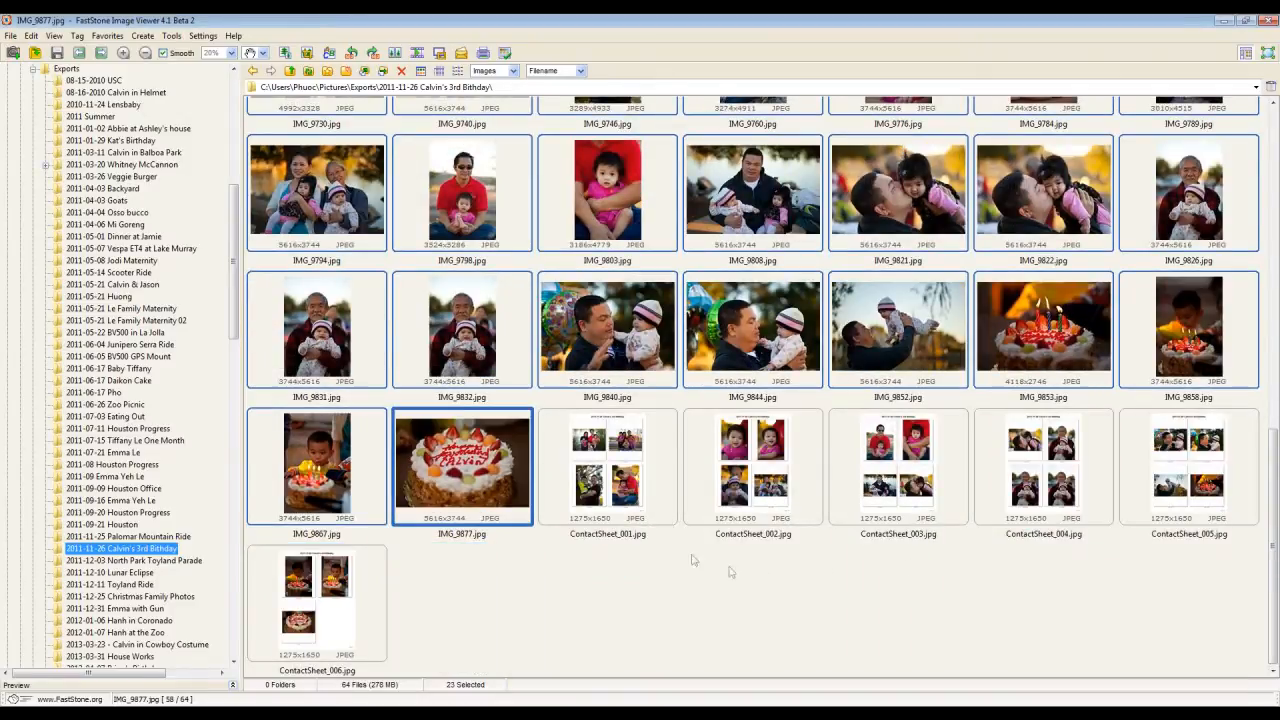
pyautogui.moveTo(1190, 536)
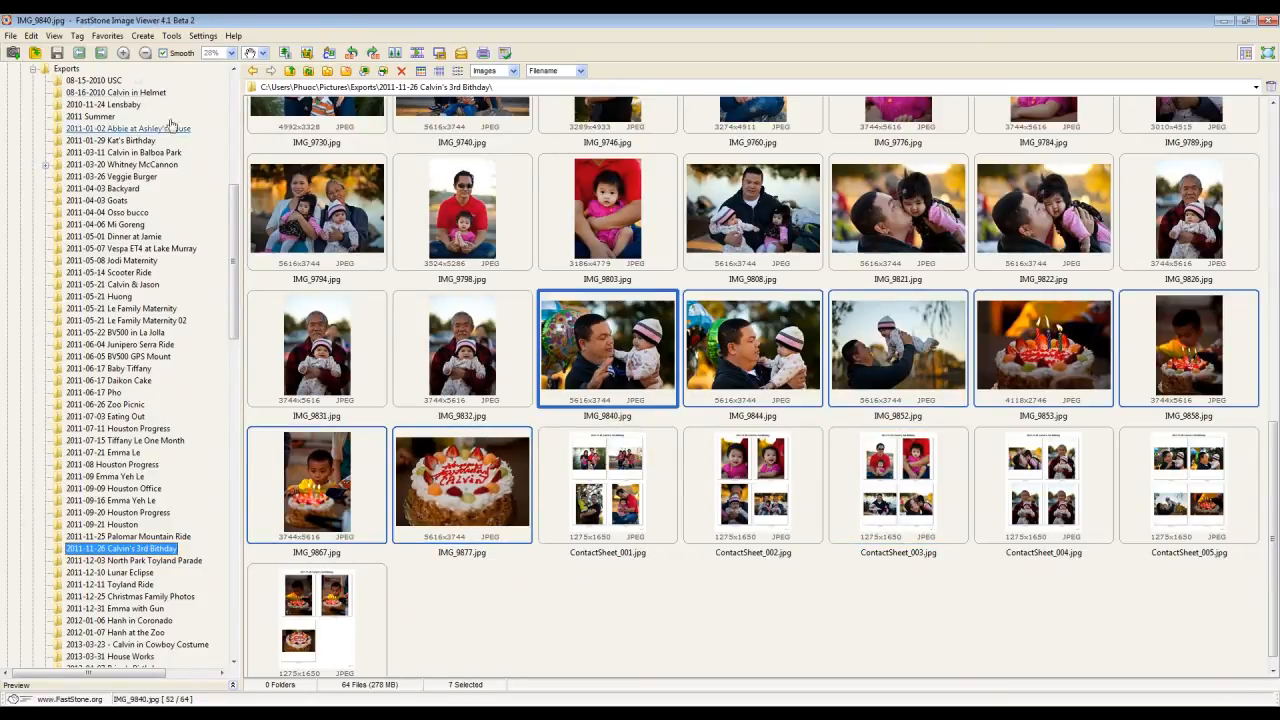
# - Start a contact sheet for the seven photos with Border set to None and Shadow off
pyautogui.click(142, 36)
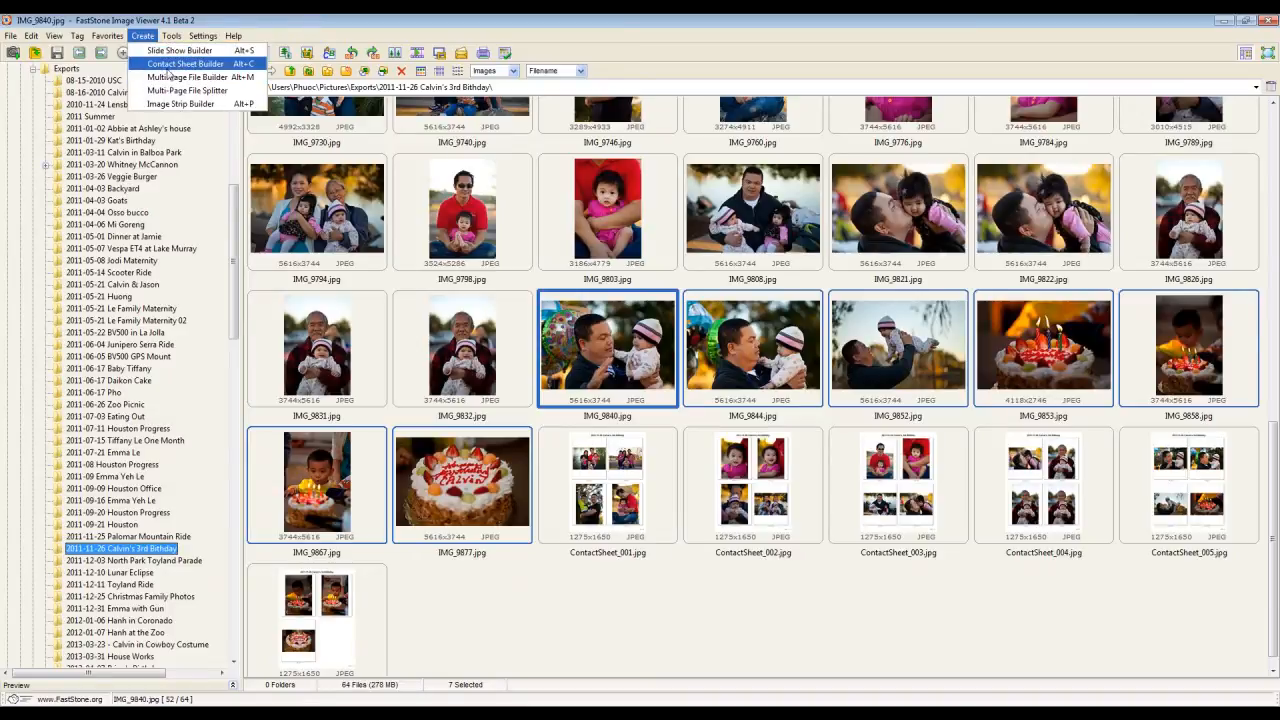
pyautogui.click(184, 64)
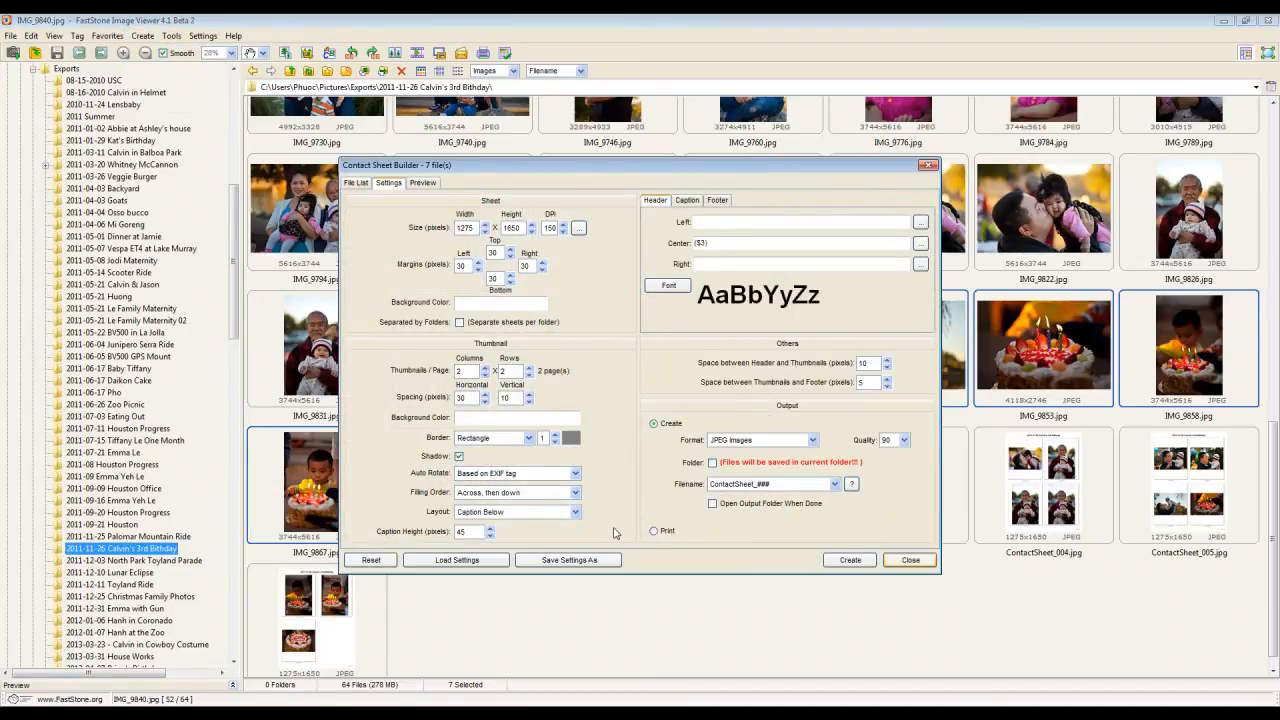
pyautogui.moveTo(620, 516)
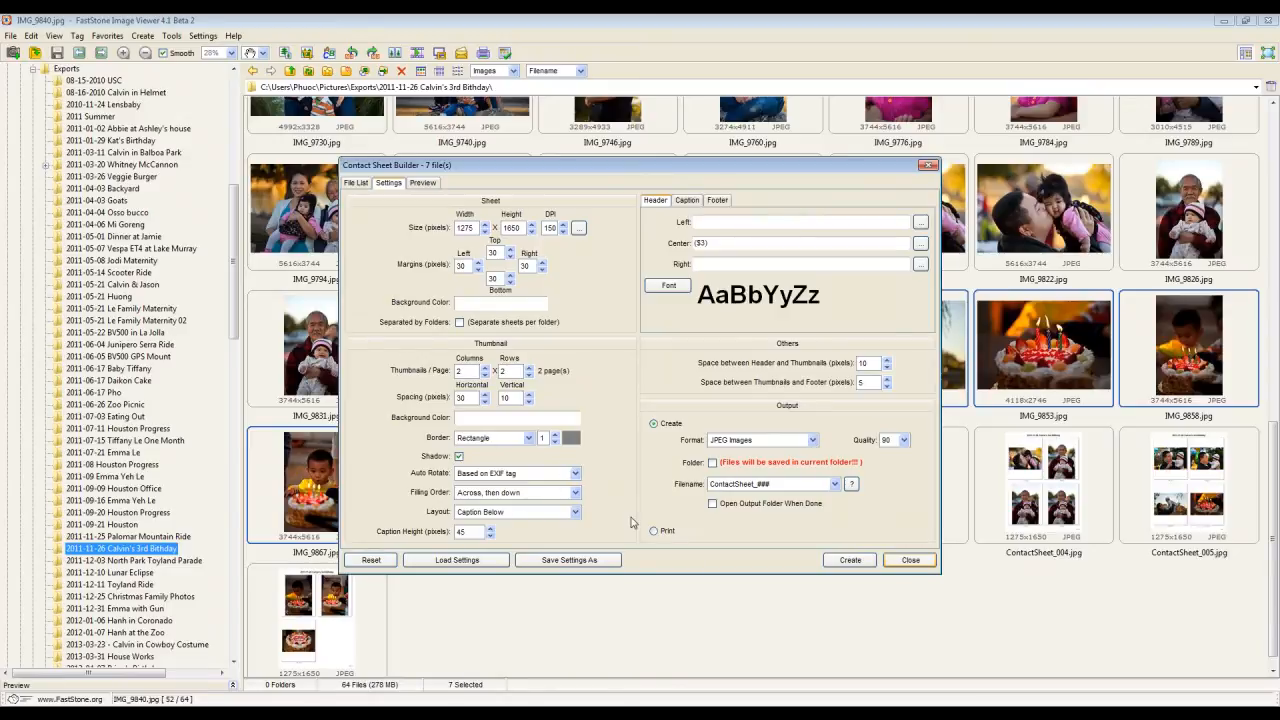
pyautogui.click(528, 438)
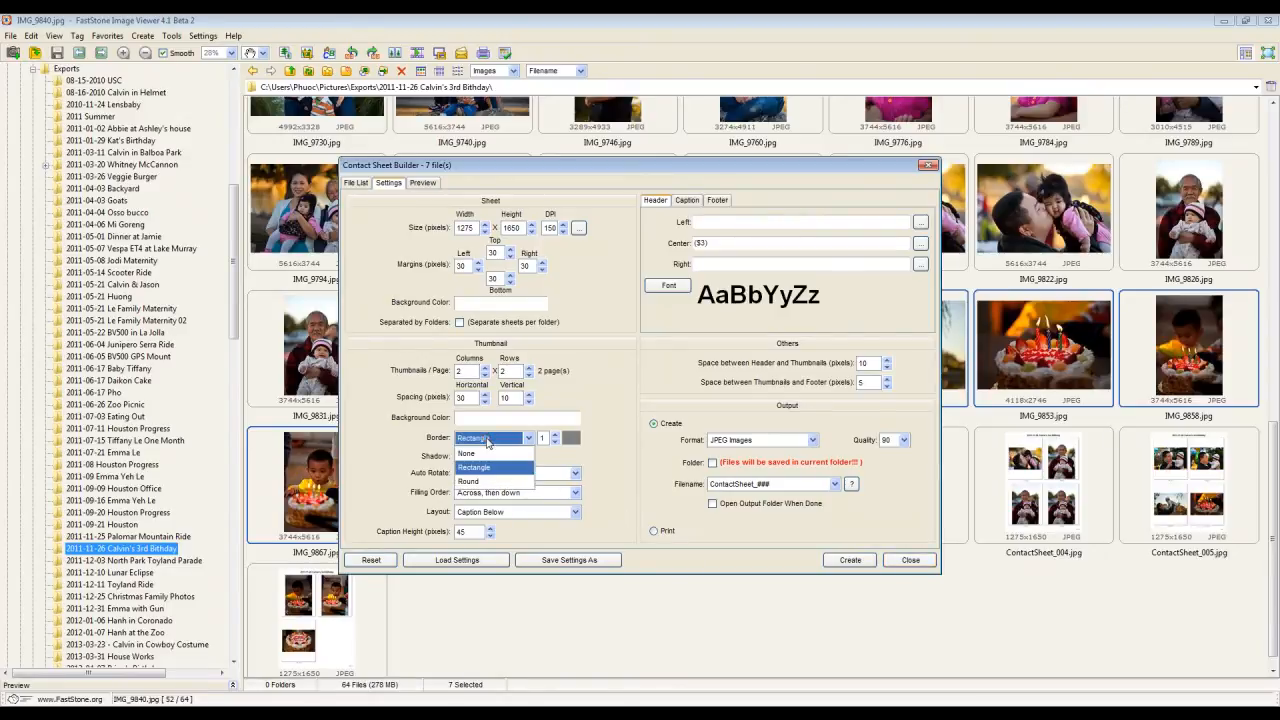
pyautogui.click(466, 452)
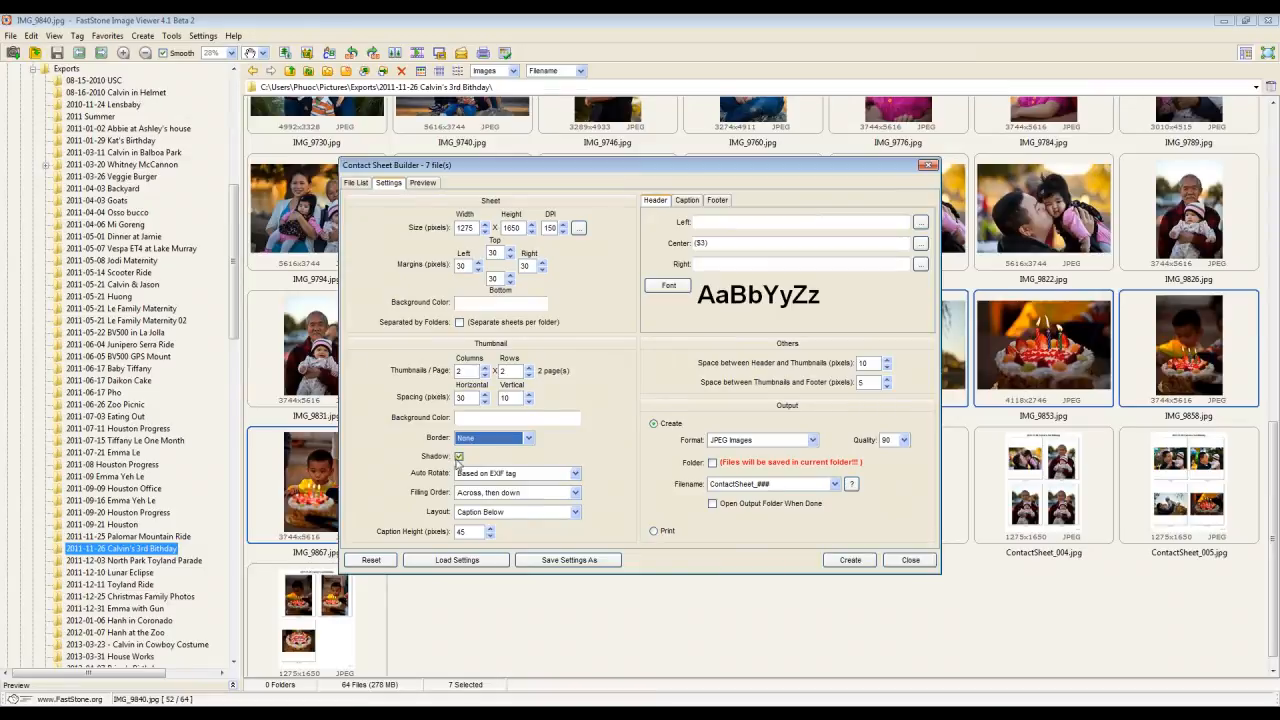
pyautogui.click(460, 456)
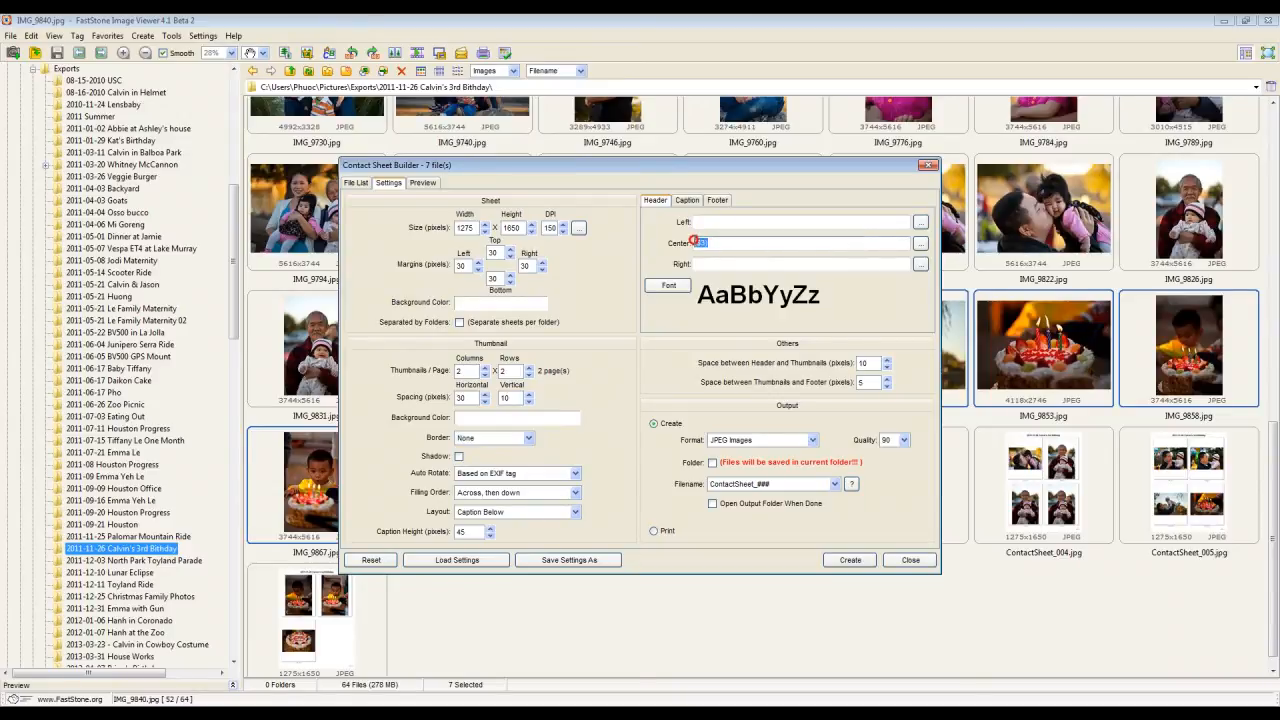
# - Edit the centered header text, then close the Contact Sheet Builder
pyautogui.click(800, 244)
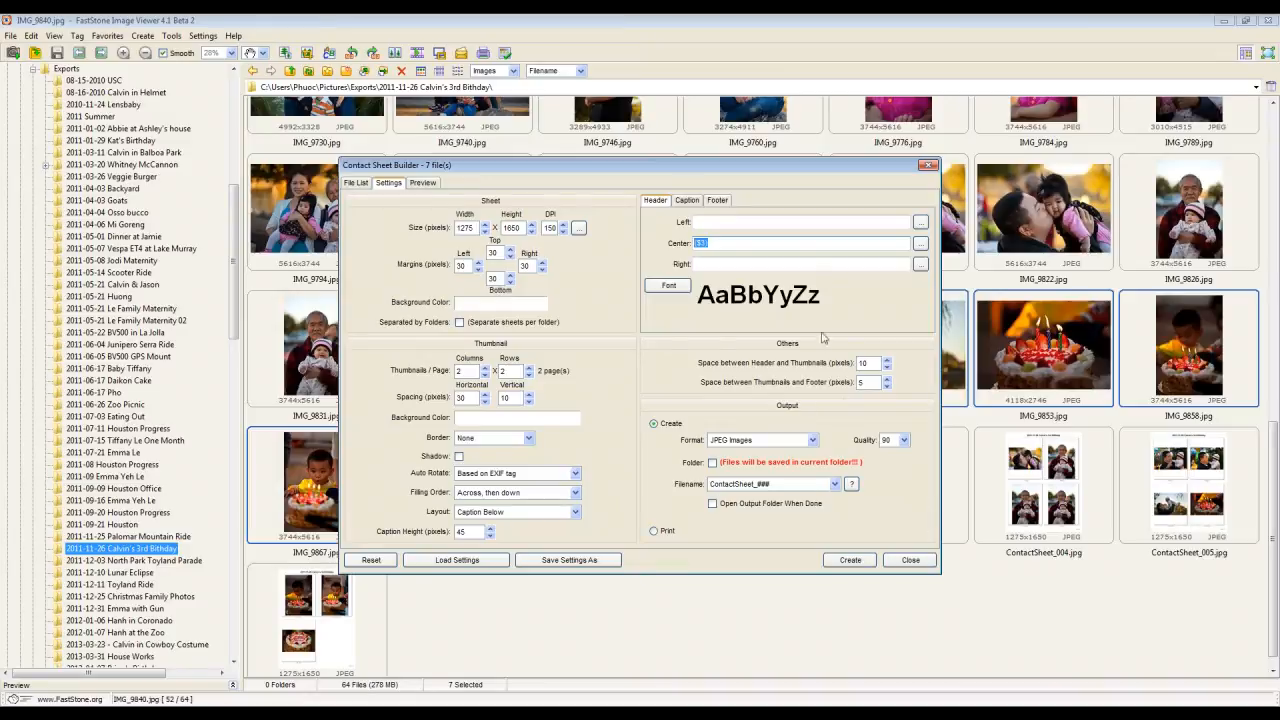
pyautogui.click(908, 560)
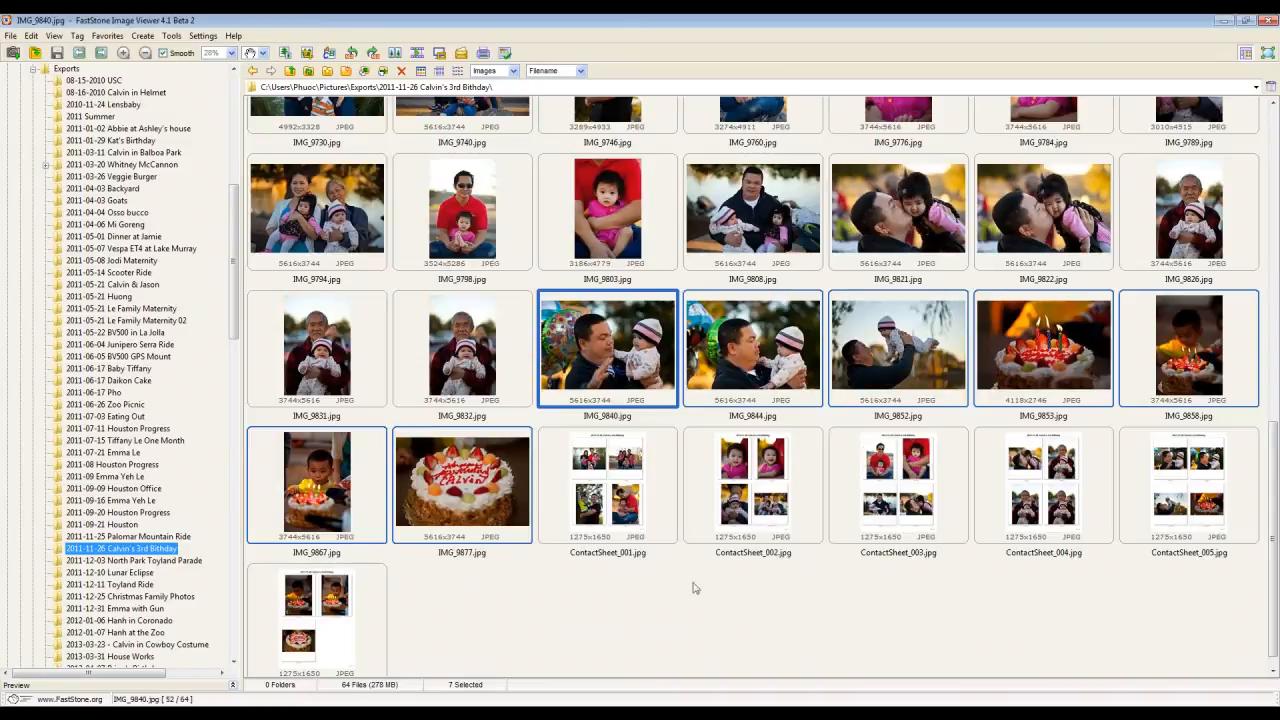
# - Narrow the selection to six birthday photos and launch the Contact Sheet Builder for them
pyautogui.doubleClick(608, 486)
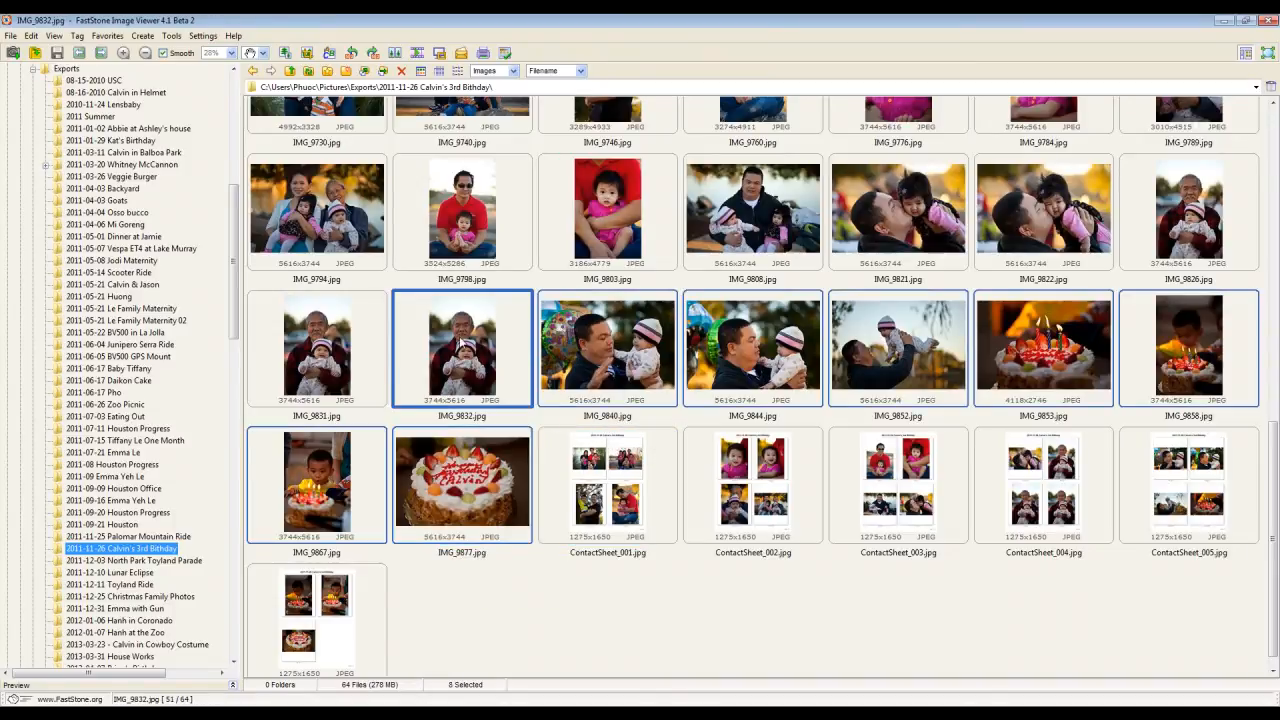
pyautogui.click(462, 484)
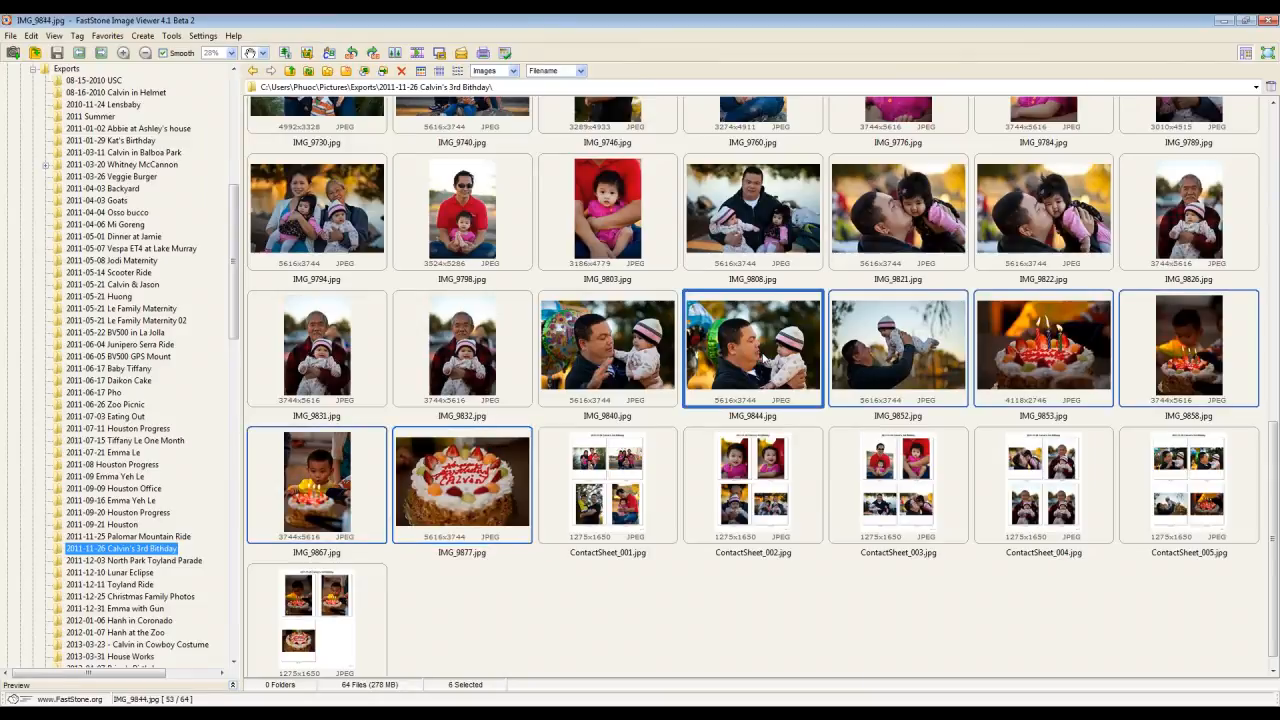
pyautogui.click(142, 36)
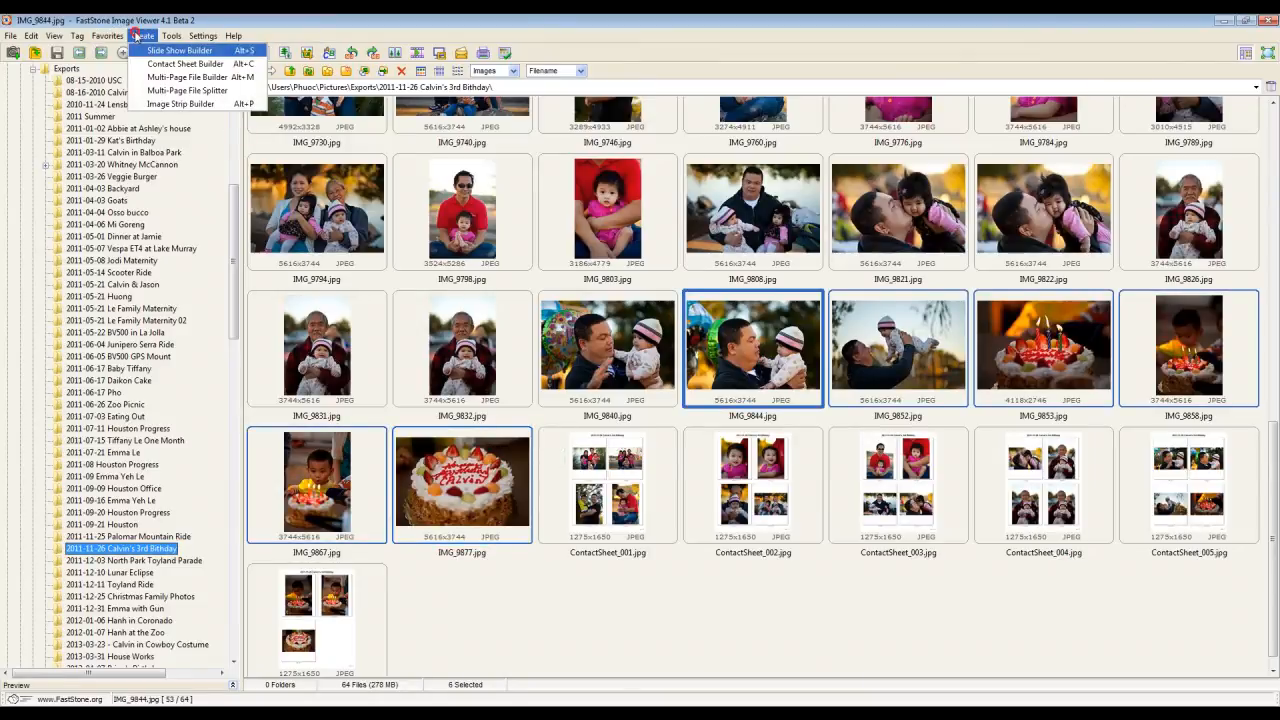
pyautogui.click(184, 64)
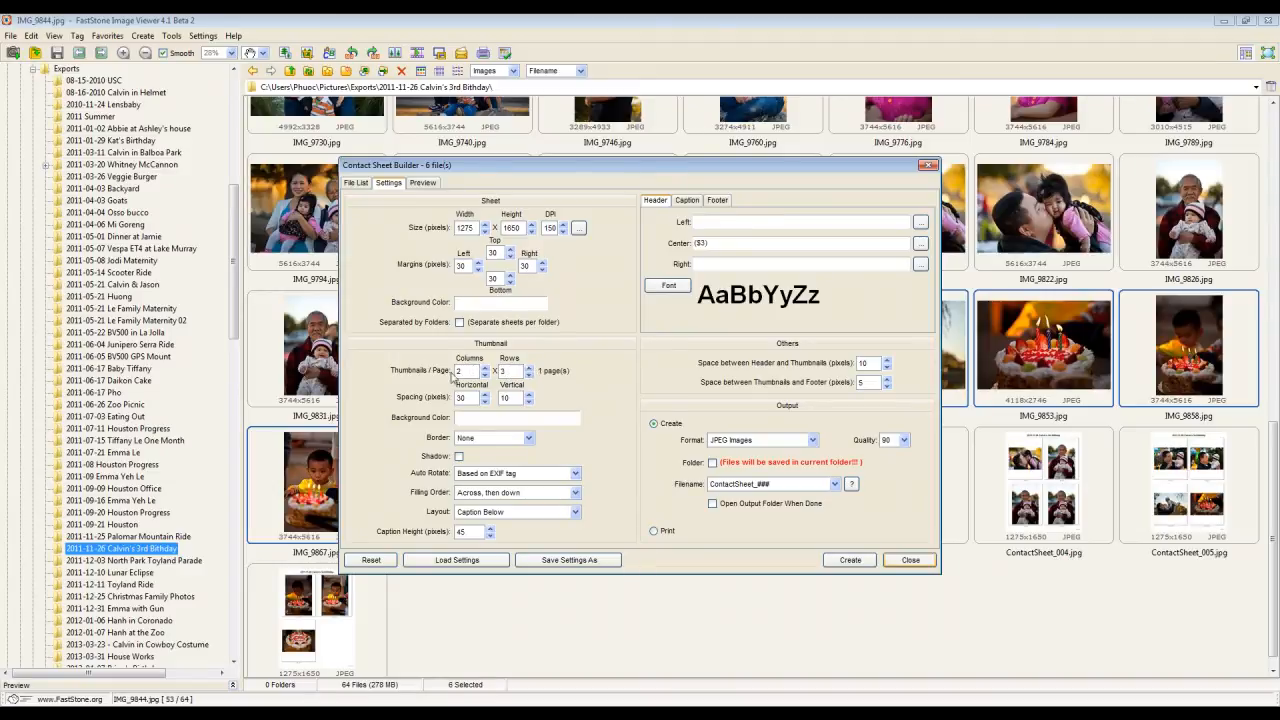
# - Replace the output file name and generate the one-page six-photo contact sheet
pyautogui.click(770, 484)
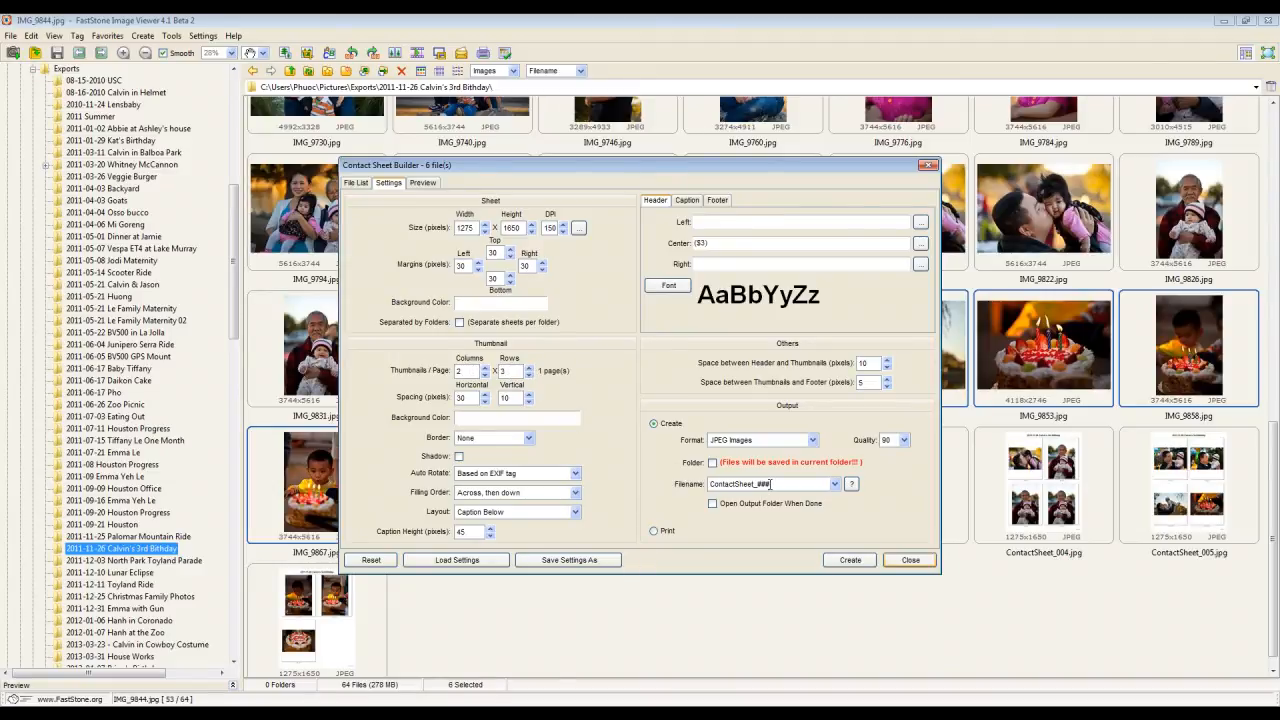
pyautogui.tripleClick(756, 484)
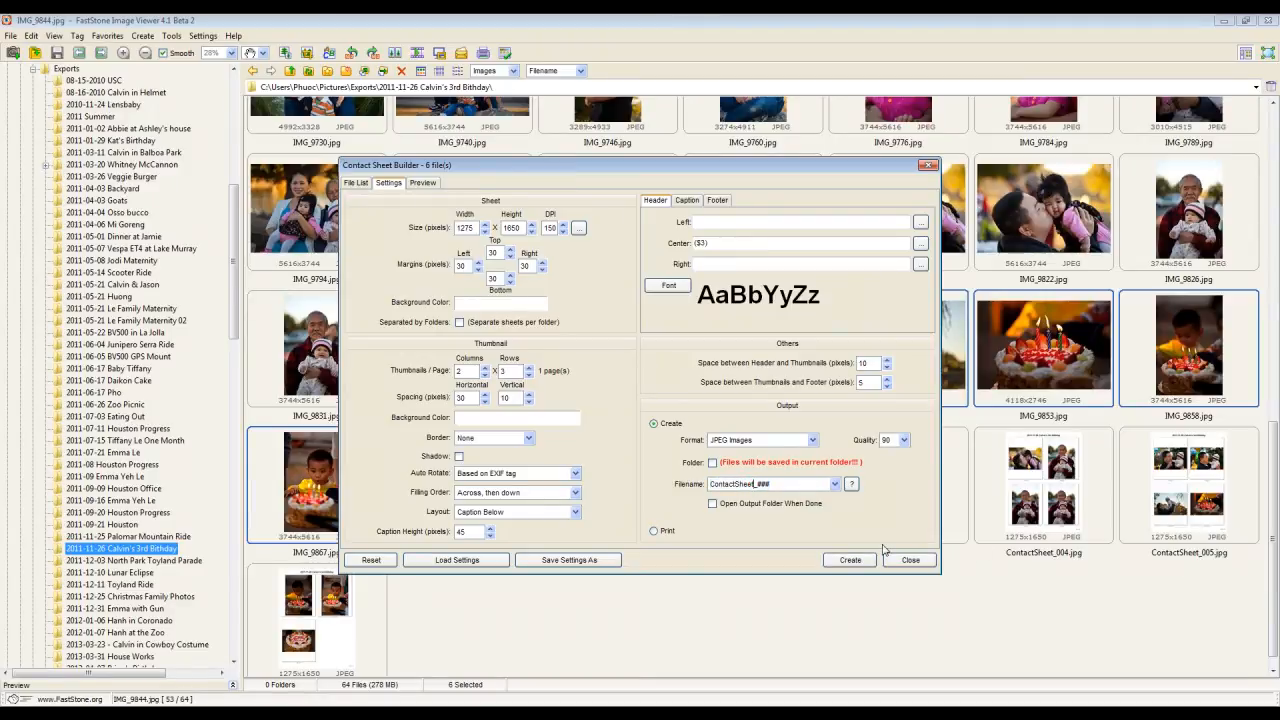
pyautogui.click(848, 560)
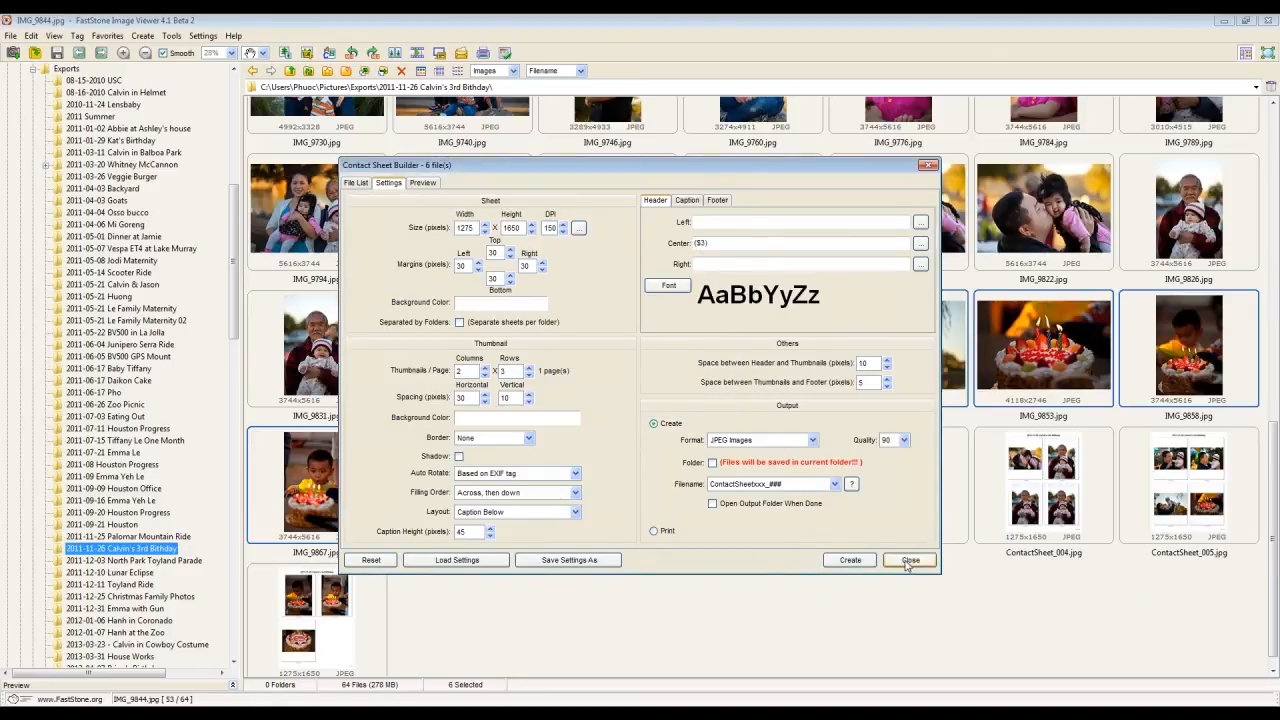
pyautogui.click(908, 560)
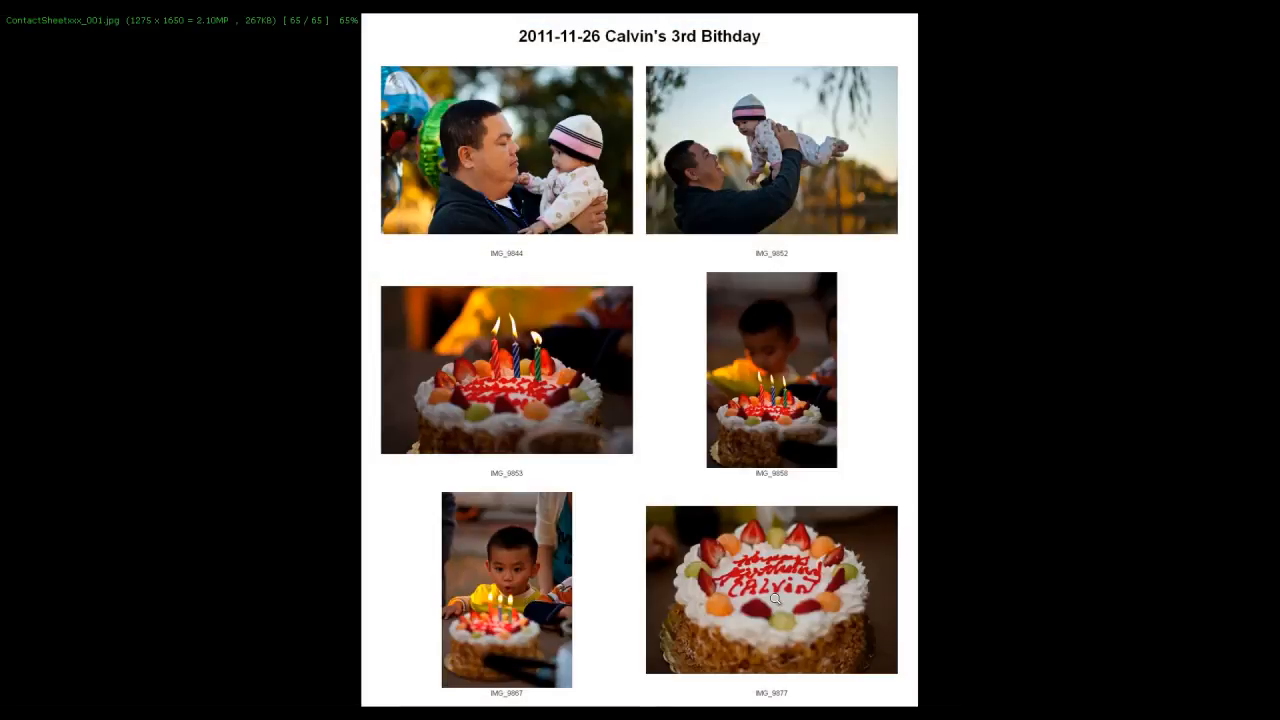
pyautogui.moveTo(598, 56)
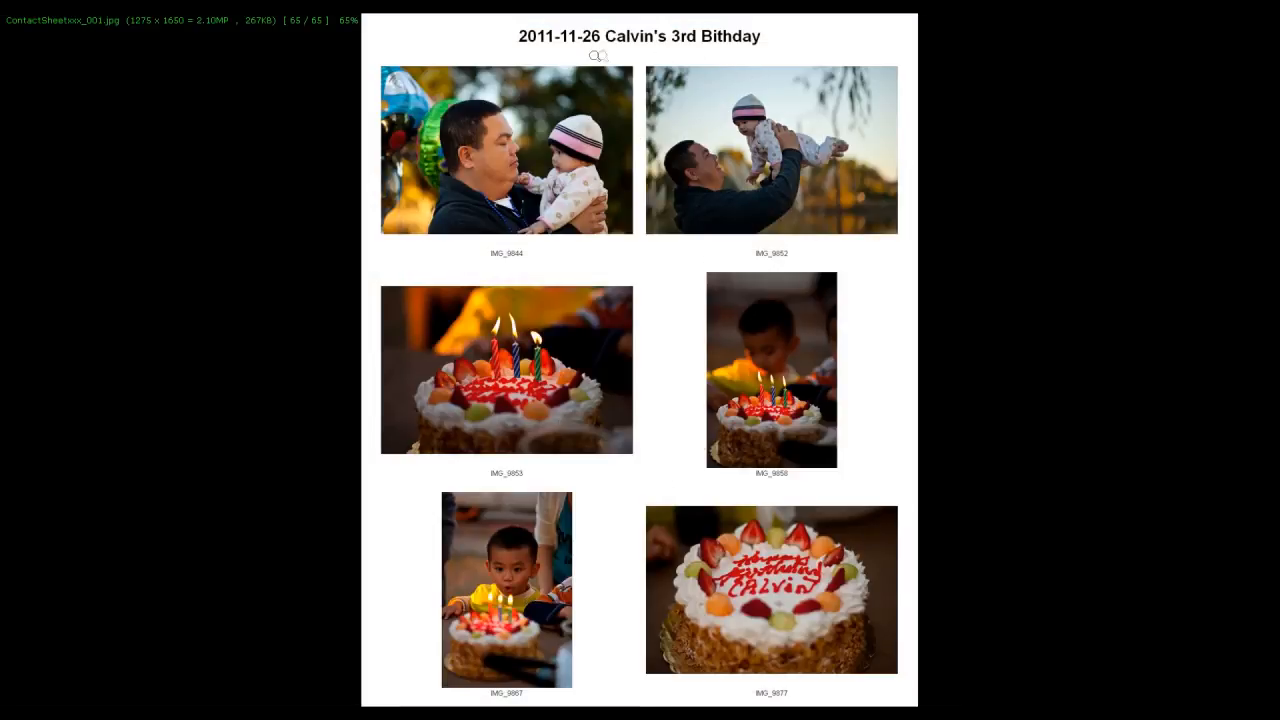
pyautogui.moveTo(1048, 408)
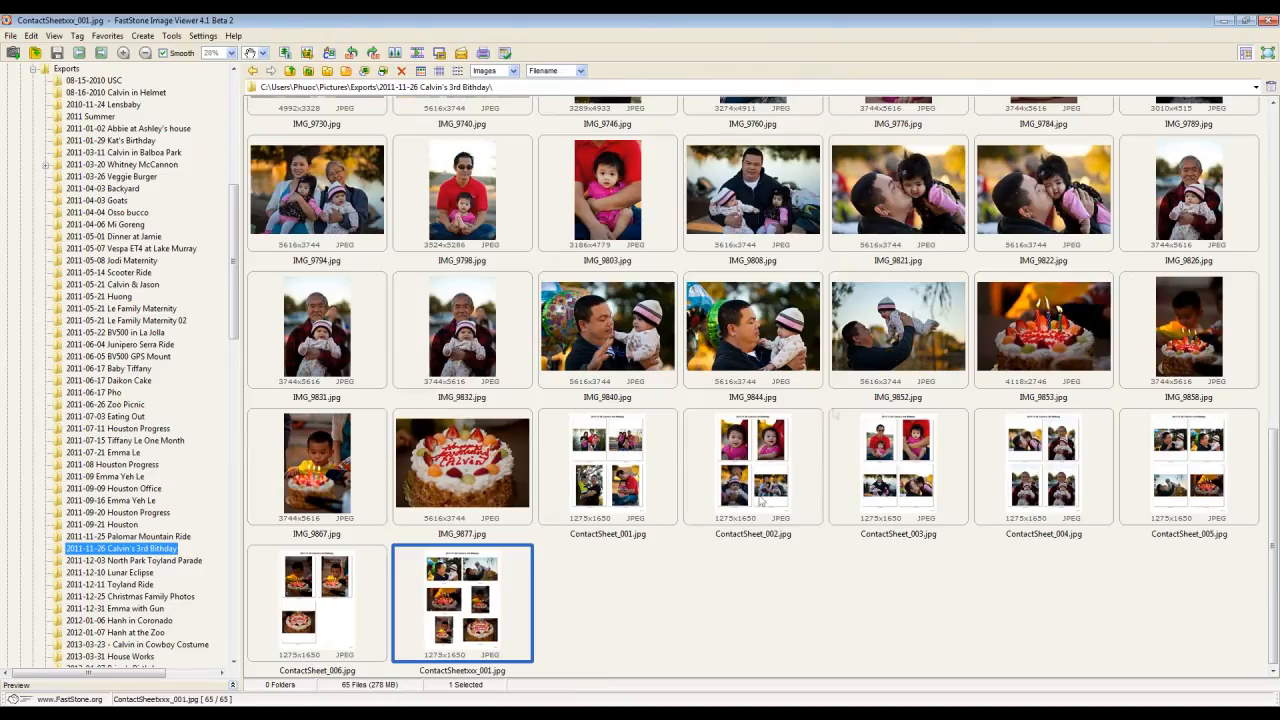
pyautogui.moveTo(720, 682)
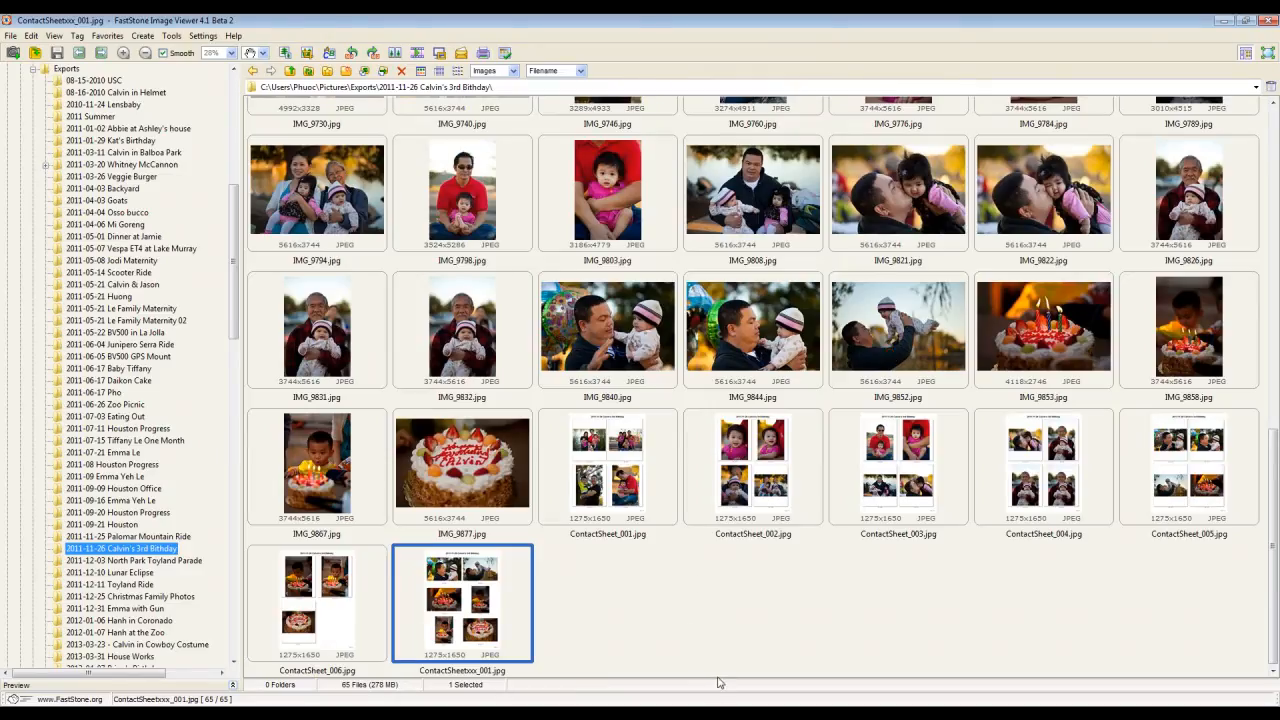